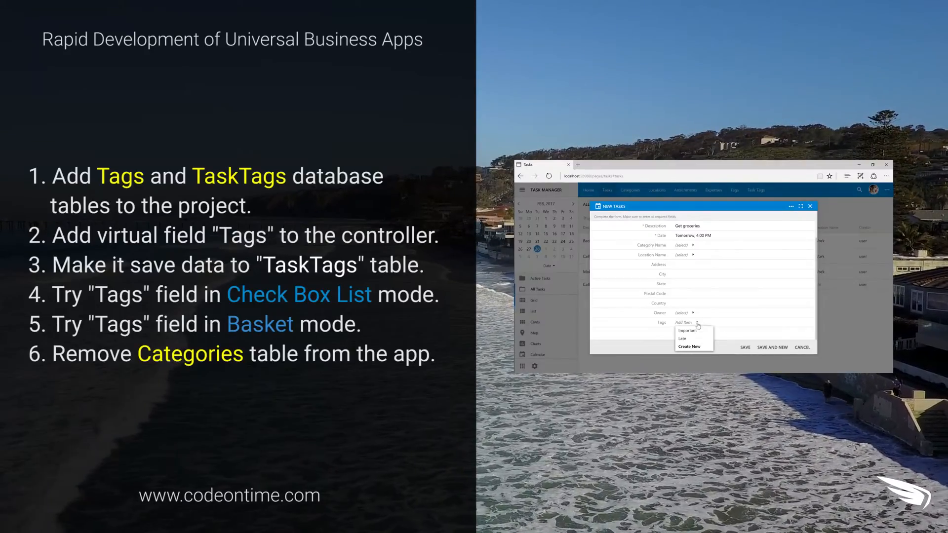
# - Add a new Tags table to the diagram with a TagID column
pyautogui.click(682, 338)
pyautogui.write('Blue')
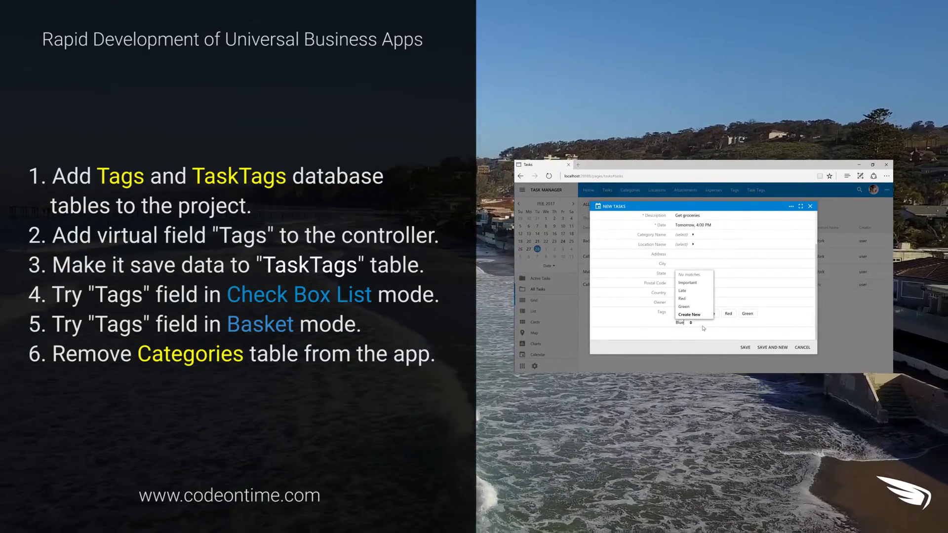
pyautogui.click(690, 314)
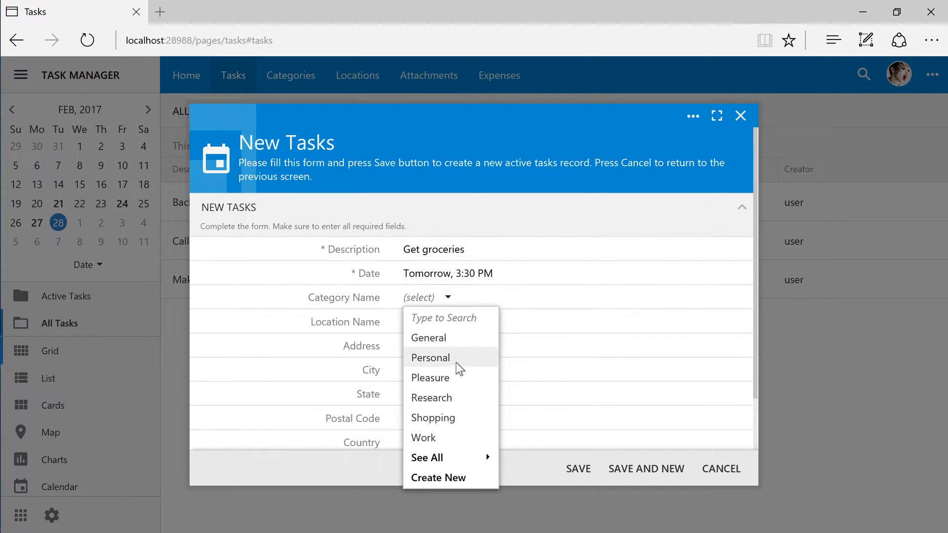
pyautogui.click(433, 418)
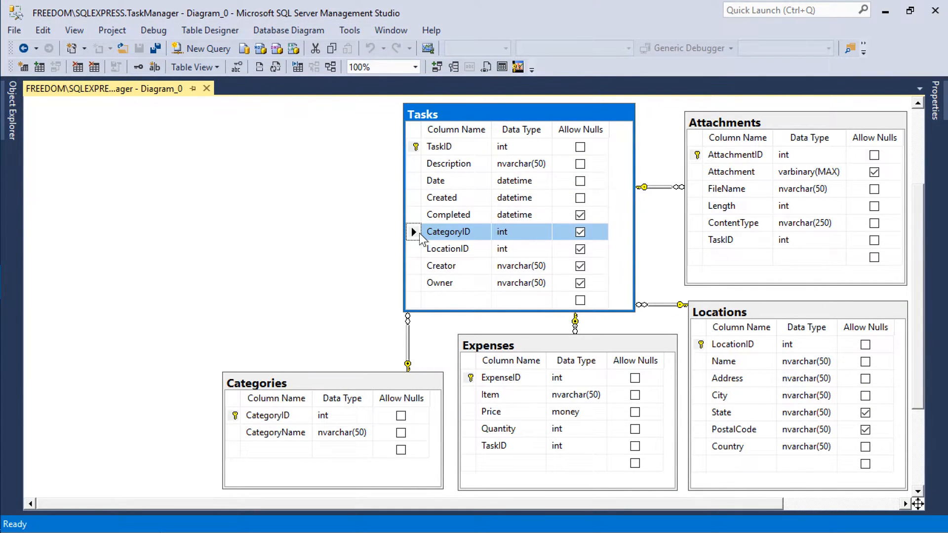
pyautogui.moveTo(430, 232)
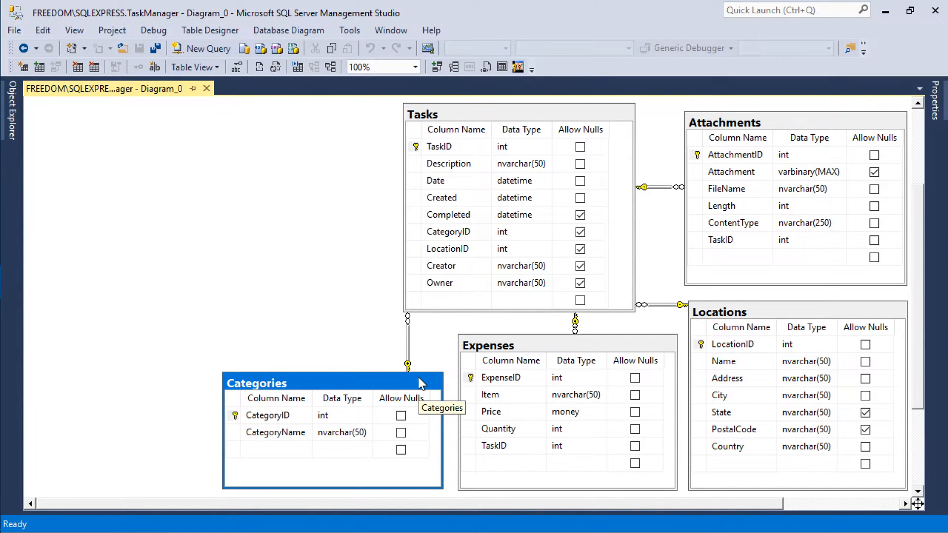
pyautogui.moveTo(371, 356)
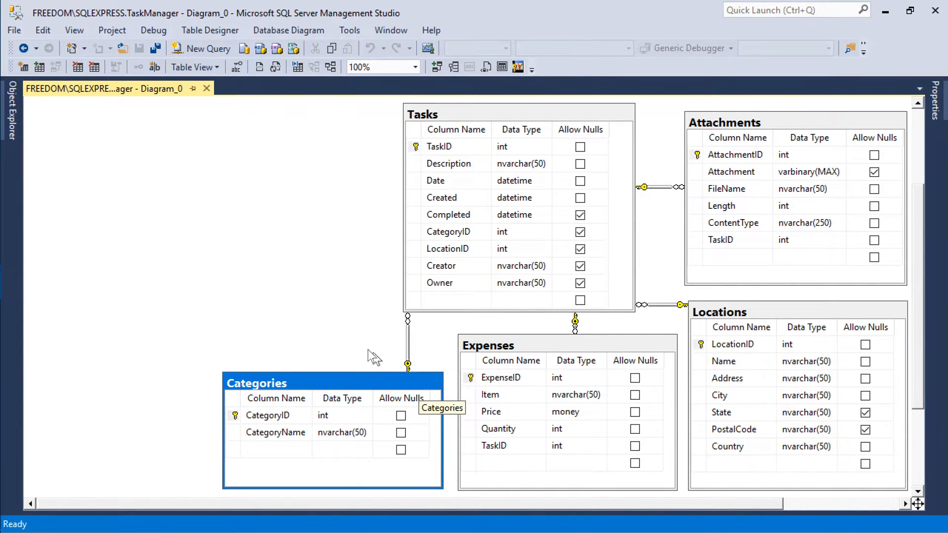
pyautogui.rightClick(372, 356)
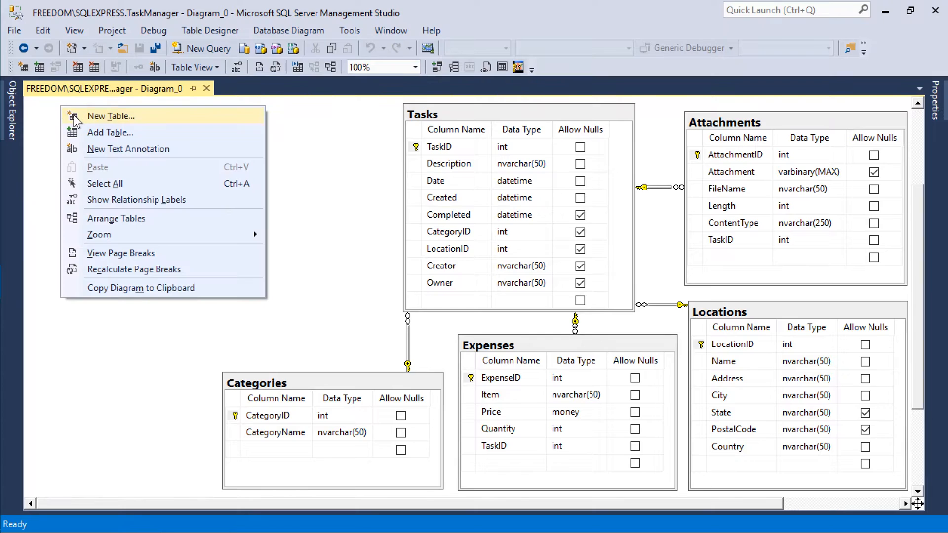
pyautogui.click(111, 115)
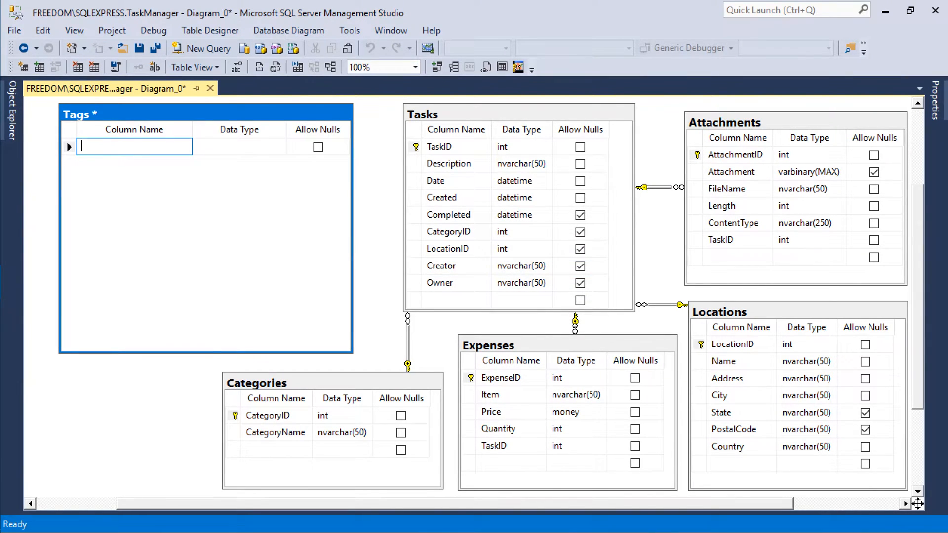
pyautogui.write('TagID')
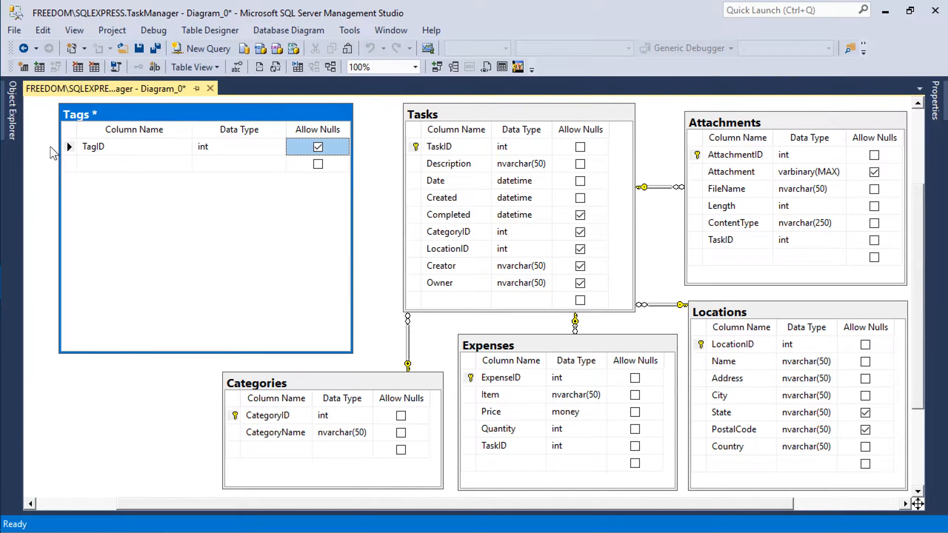
# - Make TagID and Tag non-null, set TagID as primary key, and review its identity settings
pyautogui.click(134, 163)
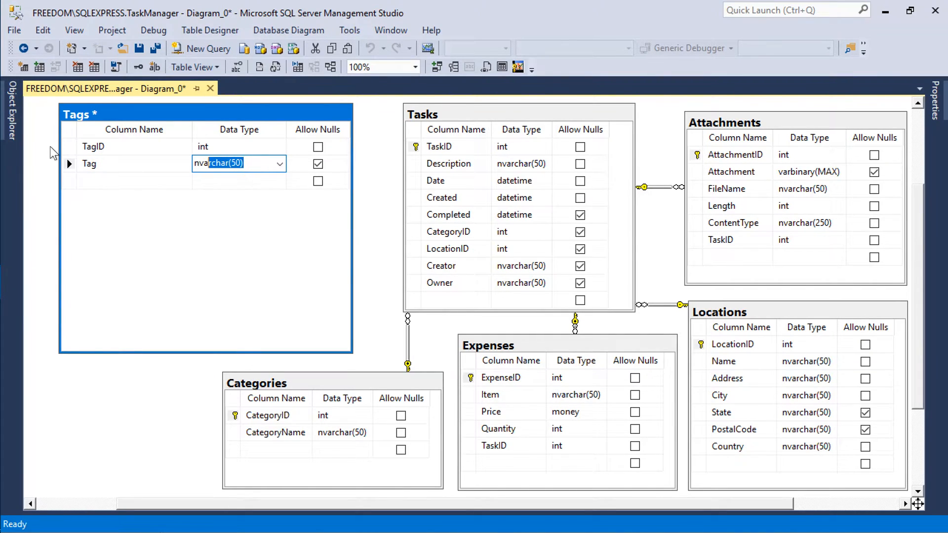
pyautogui.click(318, 163)
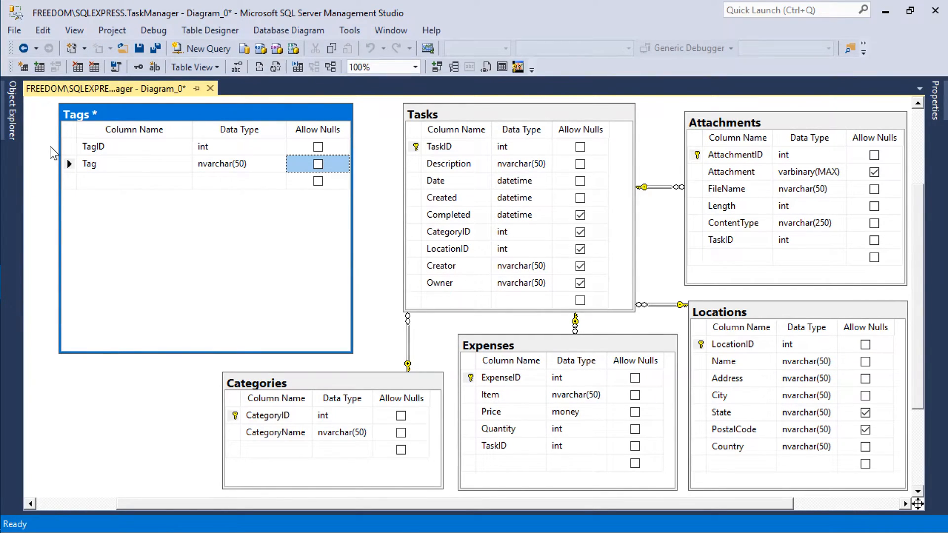
pyautogui.rightClick(70, 147)
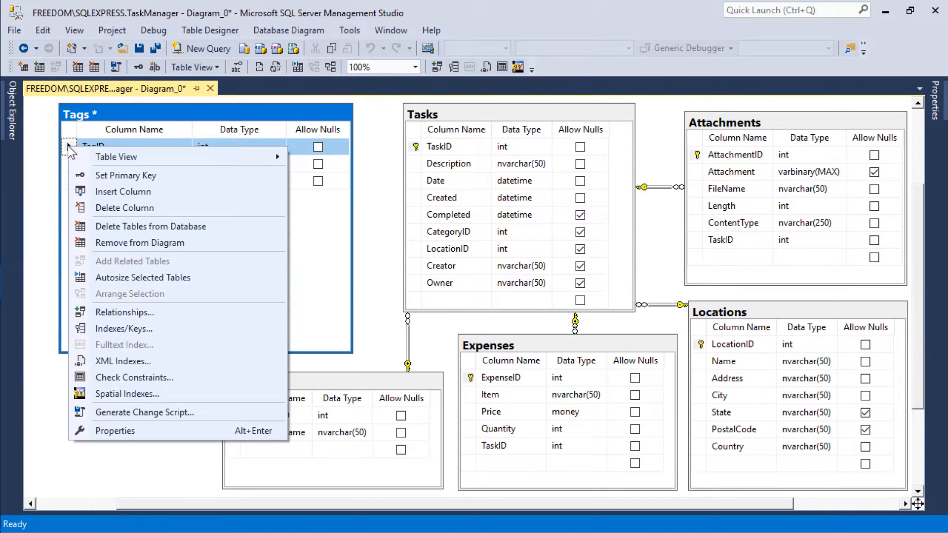
pyautogui.click(125, 176)
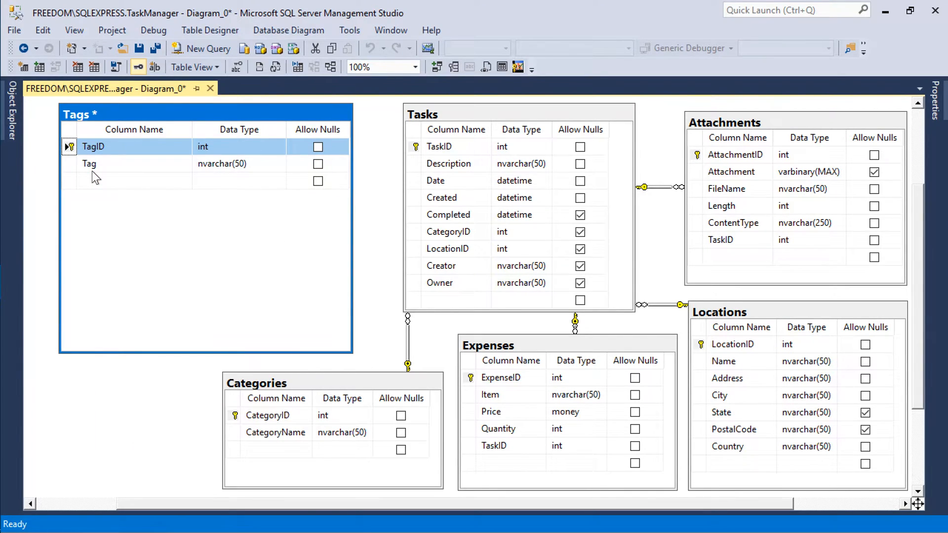
pyautogui.moveTo(918, 104)
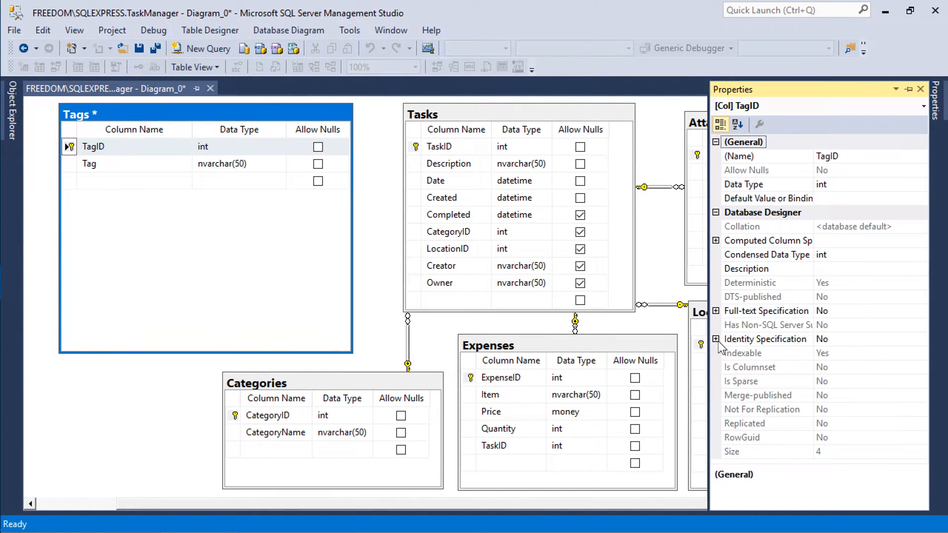
pyautogui.click(716, 339)
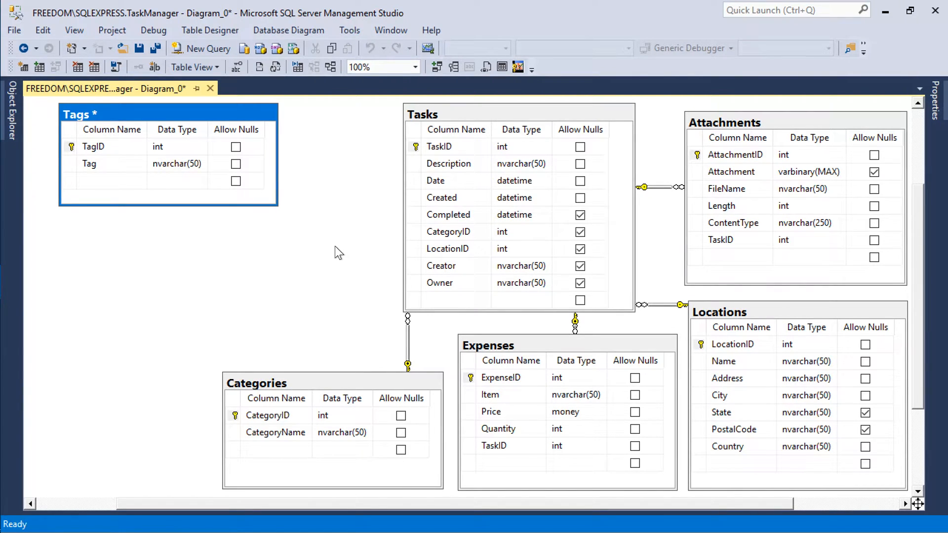
pyautogui.moveTo(222, 242)
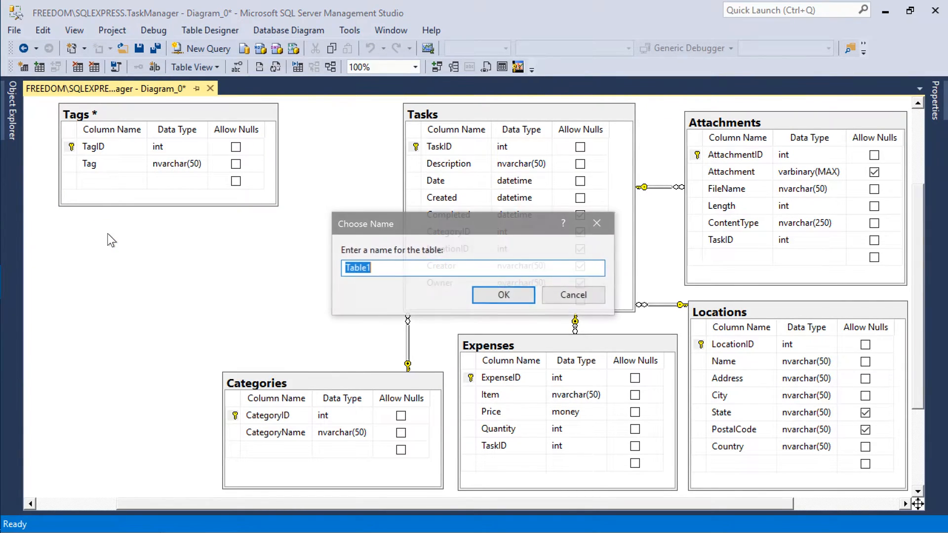
# - Create the TaskTags table with non-null int columns TaskID and TagID
pyautogui.write('TaskTags')
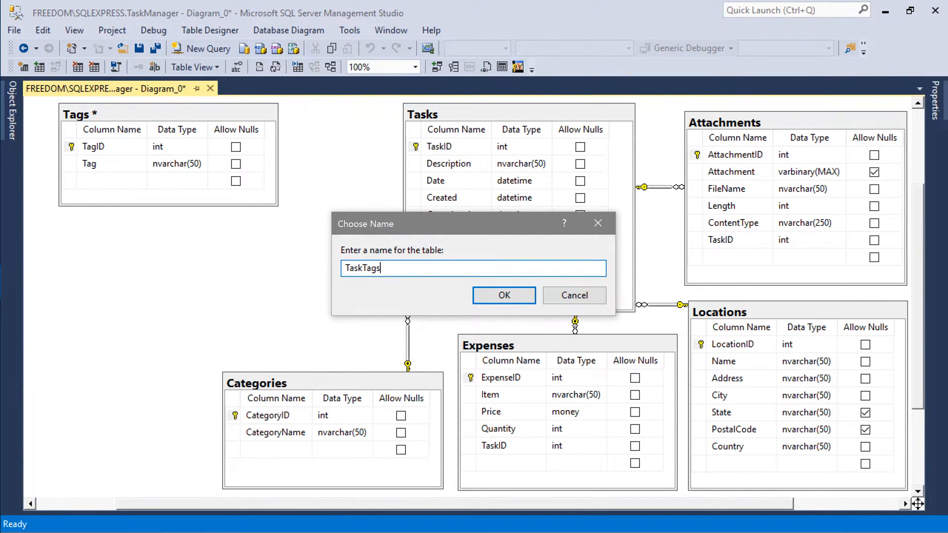
pyautogui.click(504, 295)
pyautogui.write('TaskID')
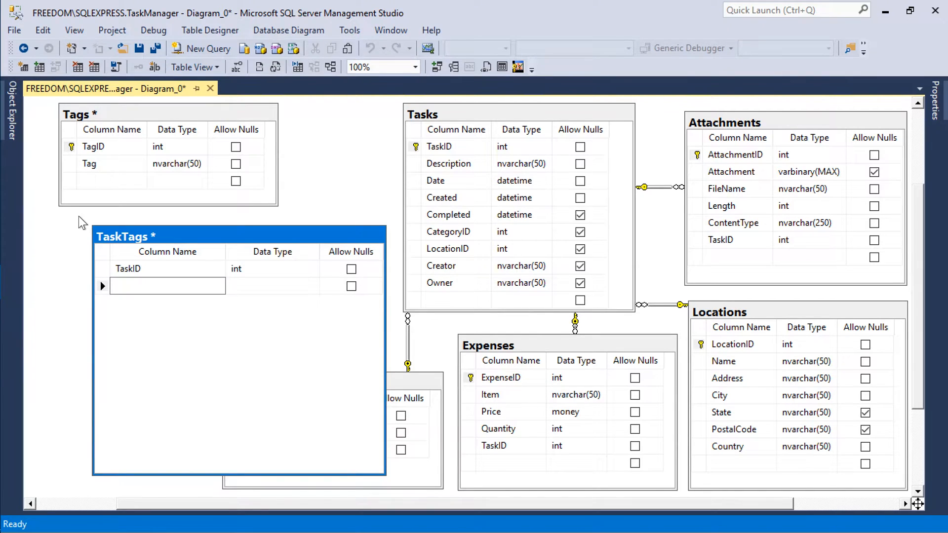
pyautogui.write('TagID')
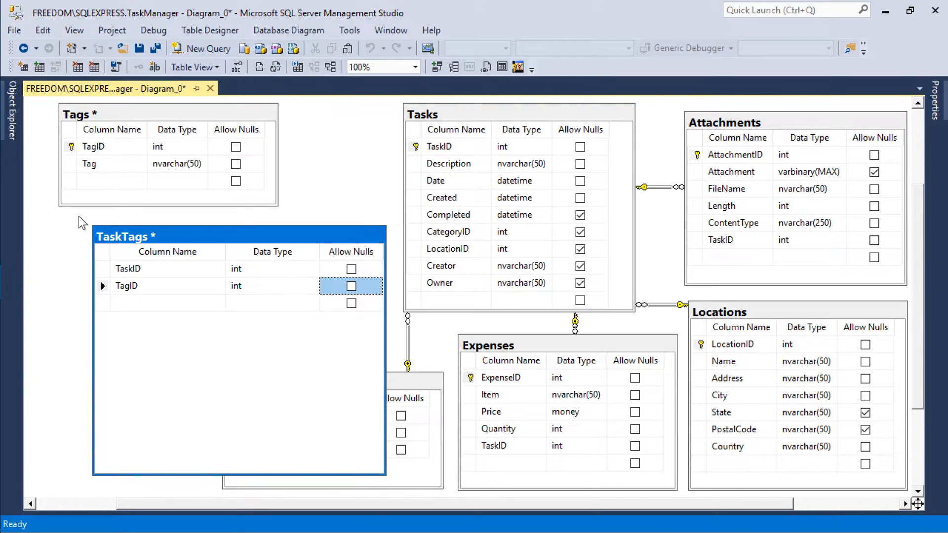
pyautogui.click(128, 269)
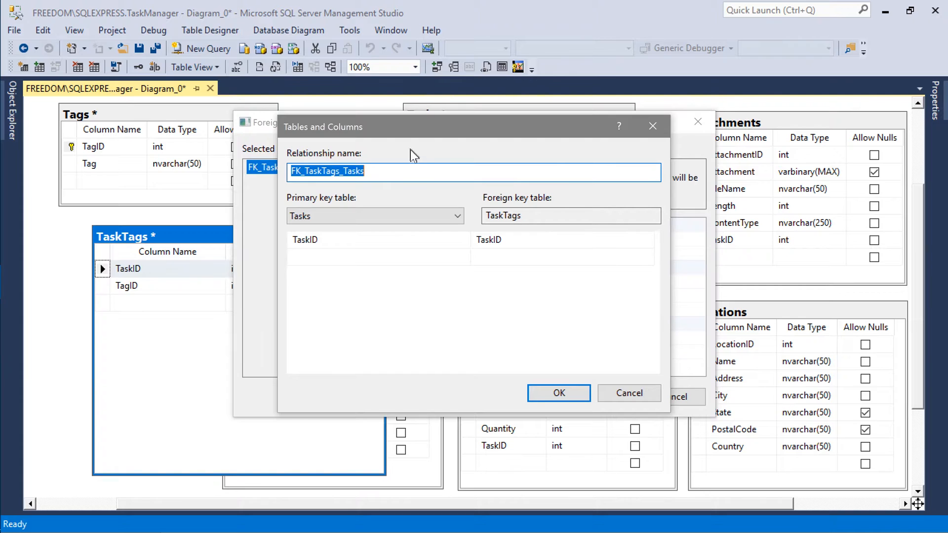
# - Relate TaskTags.TaskID to Tasks and TaskTags.TagID to Tags
pyautogui.click(558, 393)
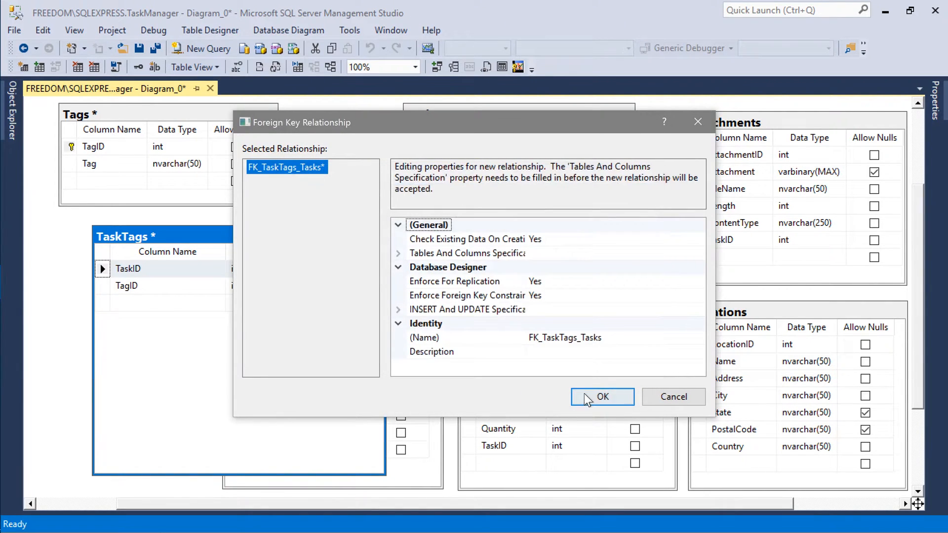
pyautogui.click(602, 398)
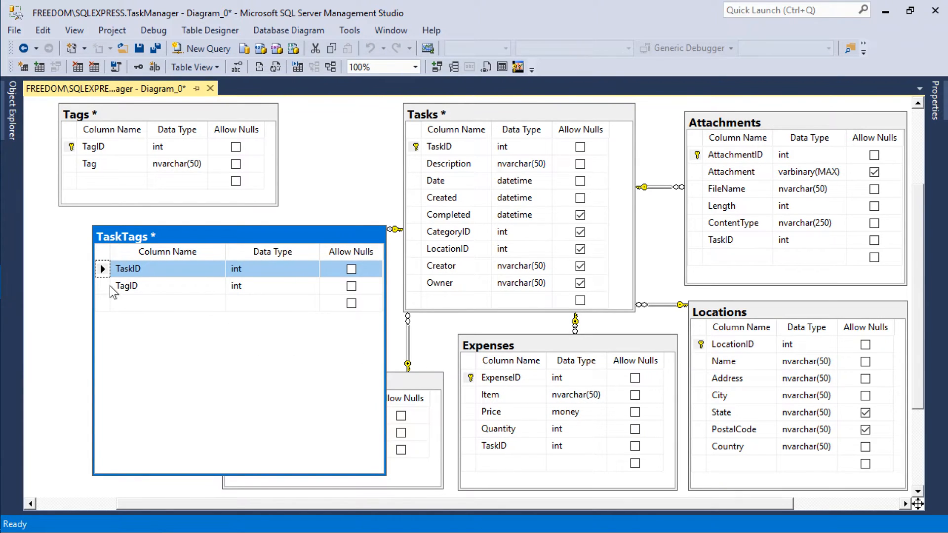
pyautogui.click(126, 286)
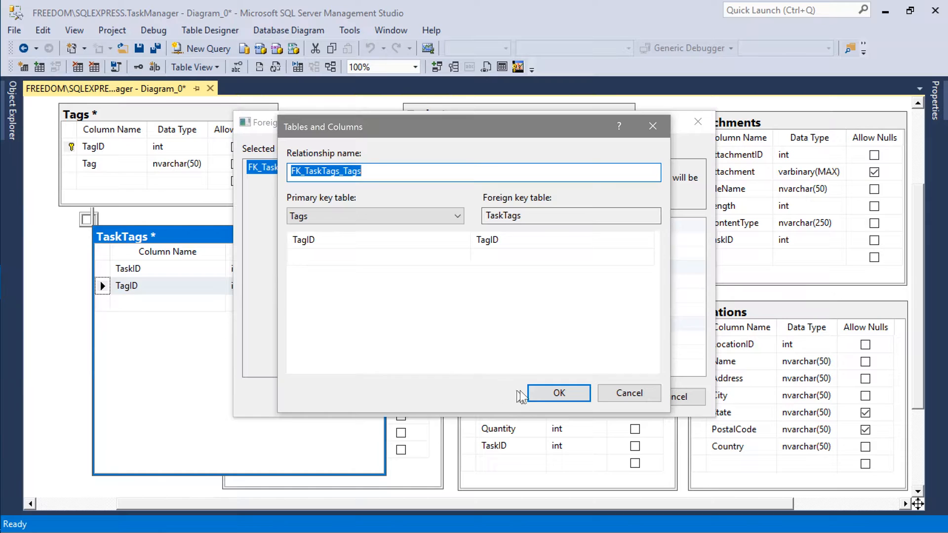
pyautogui.click(559, 393)
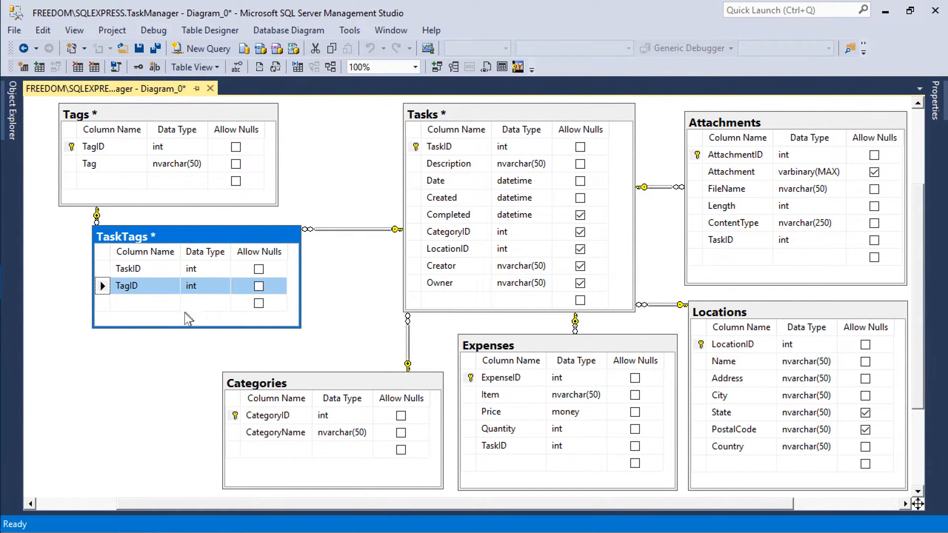
# - Set TaskID and TagID together as the composite primary key of TaskTags
pyautogui.click(129, 269)
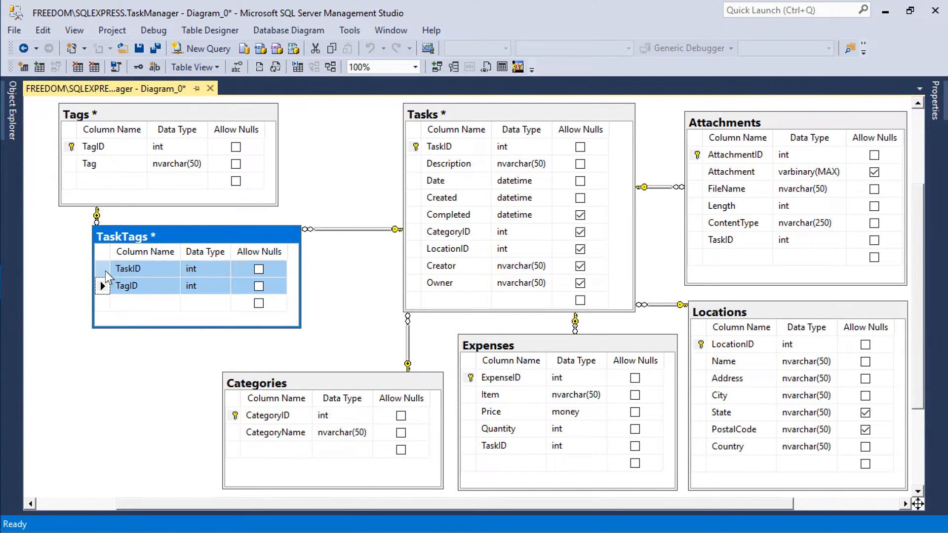
pyautogui.rightClick(127, 286)
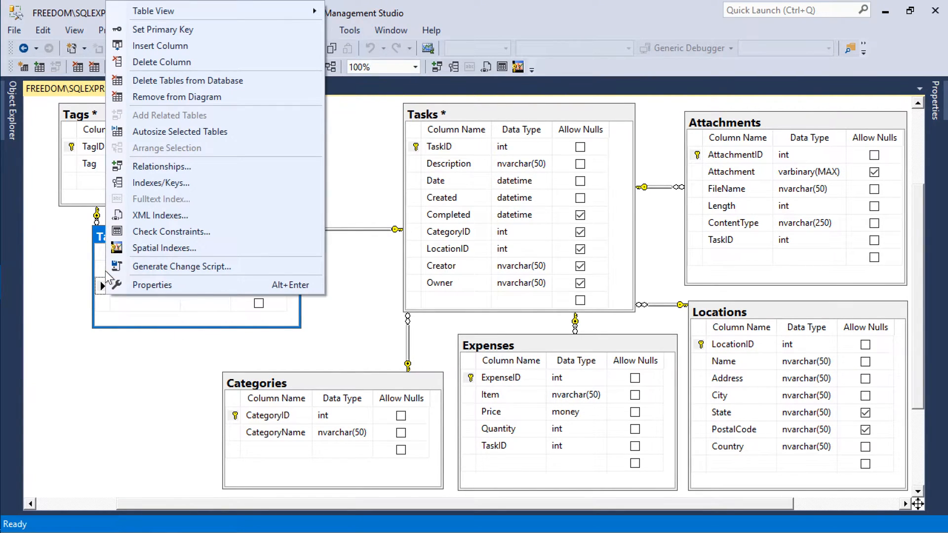
pyautogui.moveTo(178, 36)
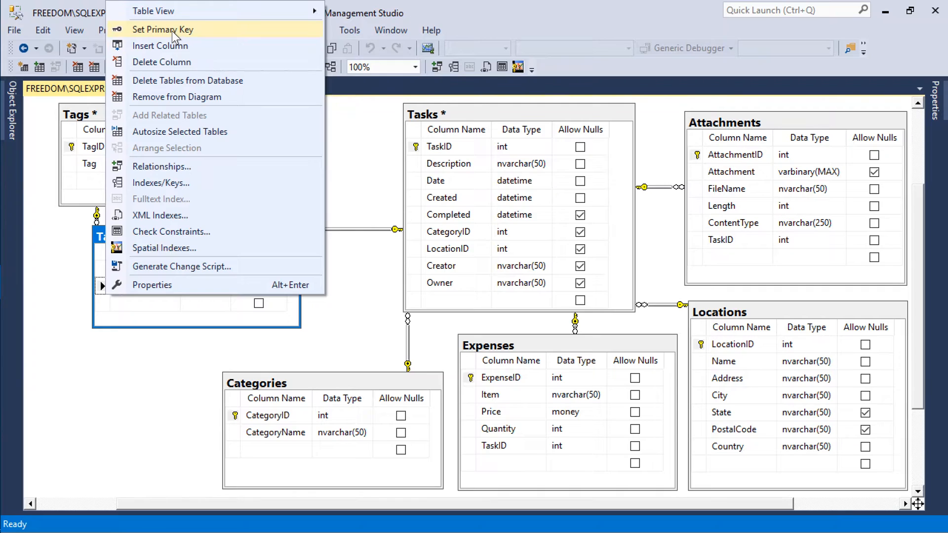
pyautogui.click(163, 29)
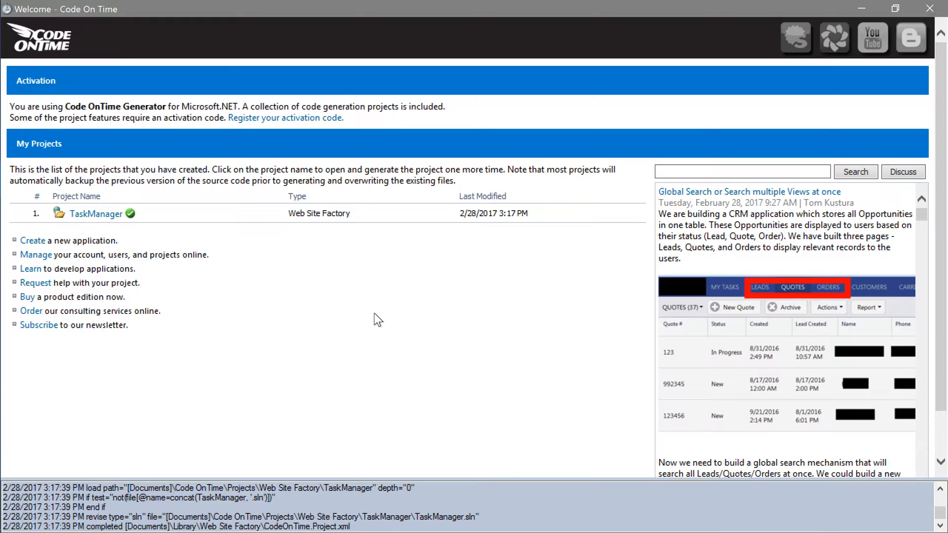
# - Refresh the TaskManager project so Code On Time analyzes the updated database schema
pyautogui.click(95, 214)
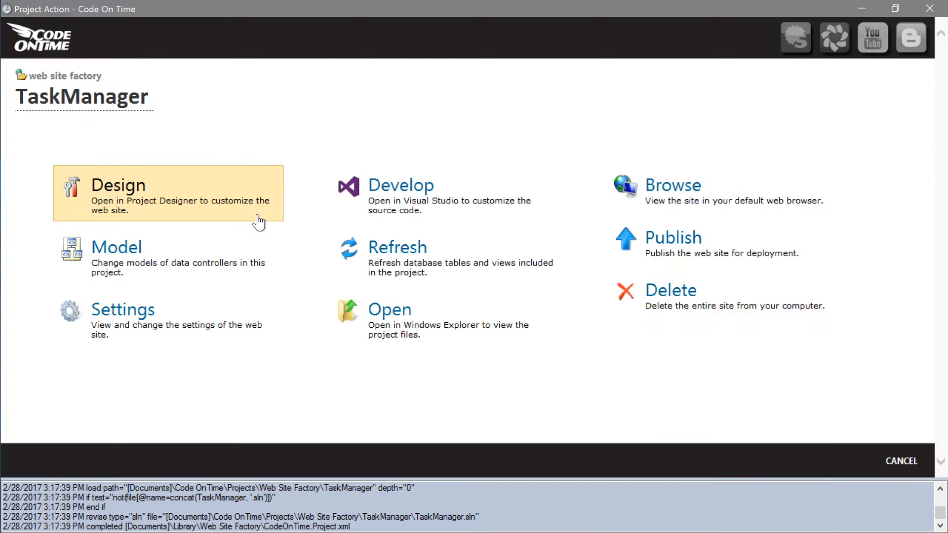
pyautogui.click(398, 247)
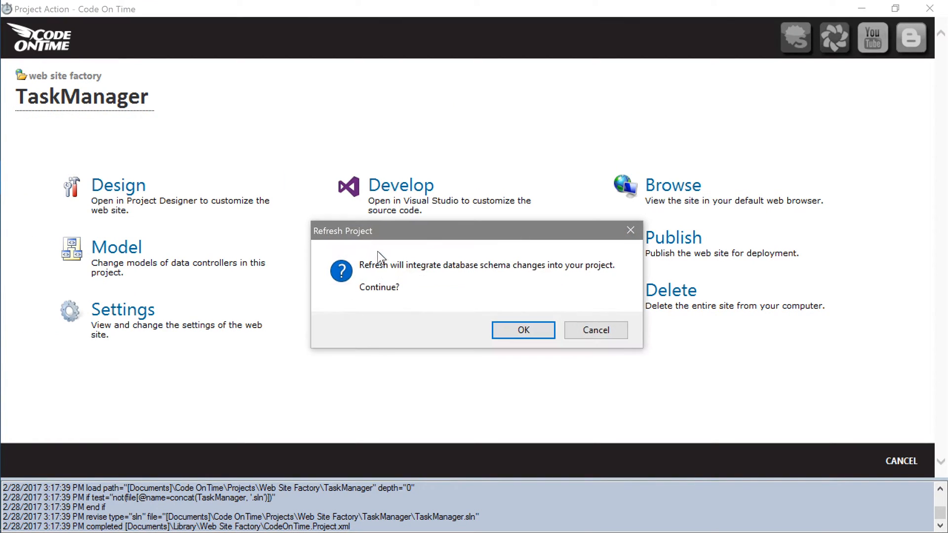
pyautogui.click(524, 331)
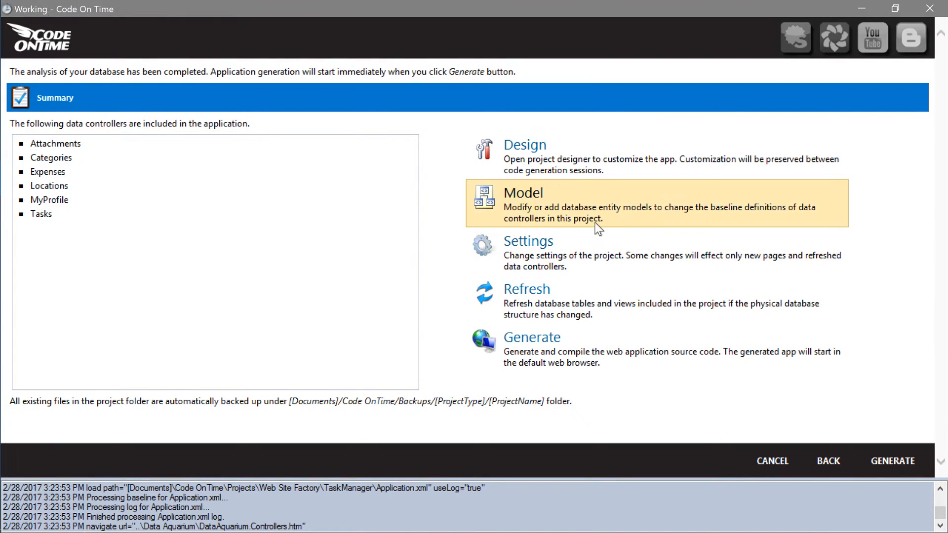
# - Create data models for the Tags and TaskTags entities in Model Builder
pyautogui.click(523, 193)
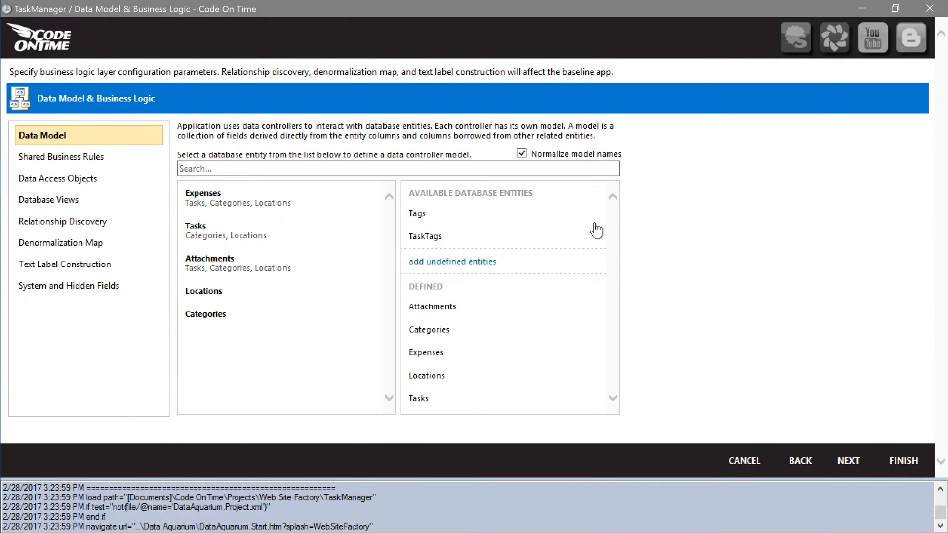
pyautogui.click(418, 213)
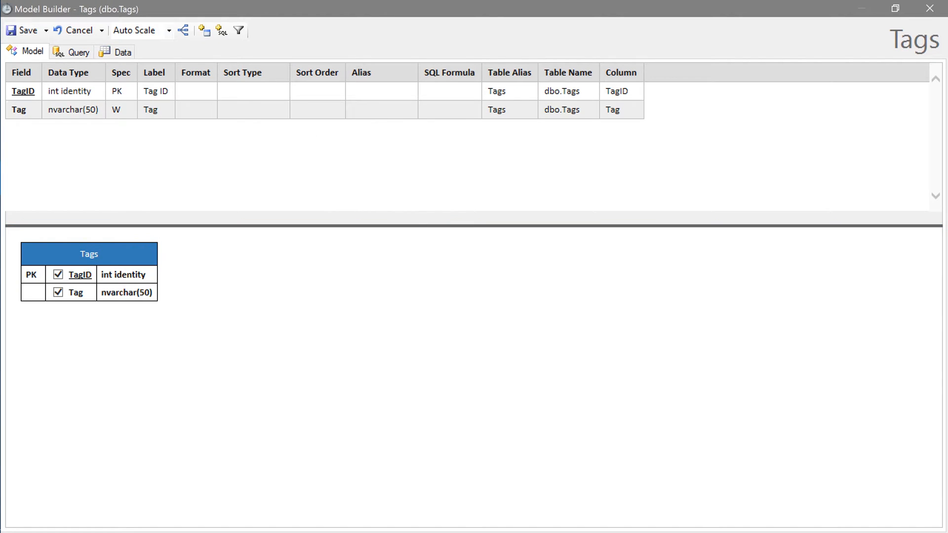
pyautogui.write('Asc')
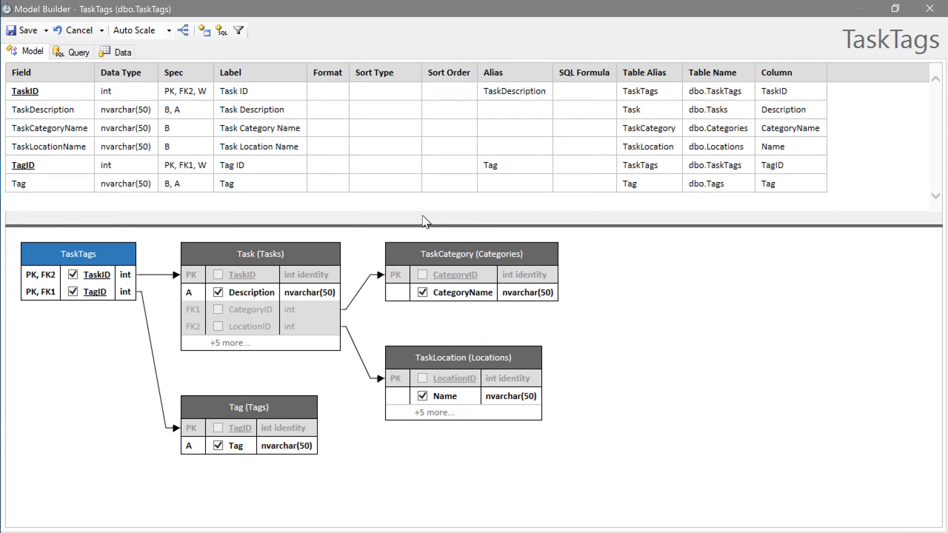
pyautogui.moveTo(344, 205)
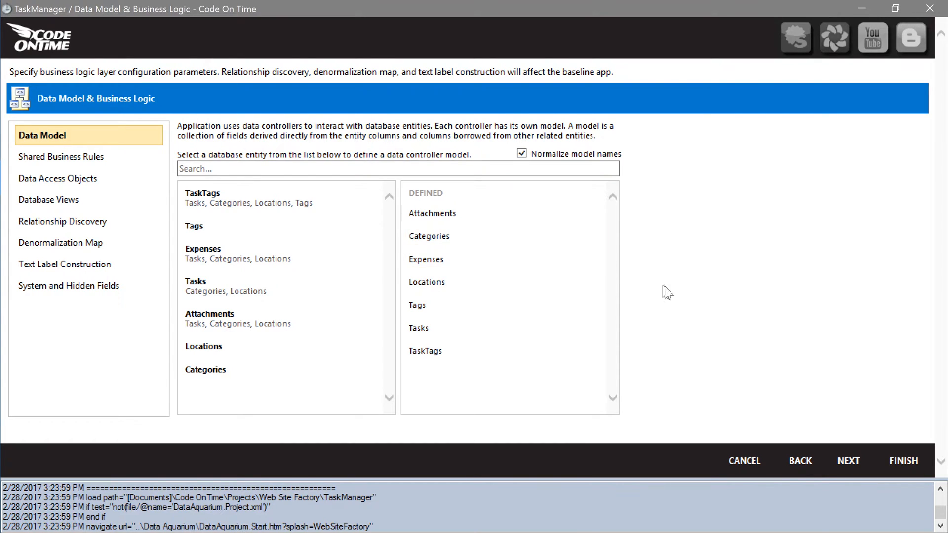
# - Finish the model changes and confirm the project refresh
pyautogui.click(904, 461)
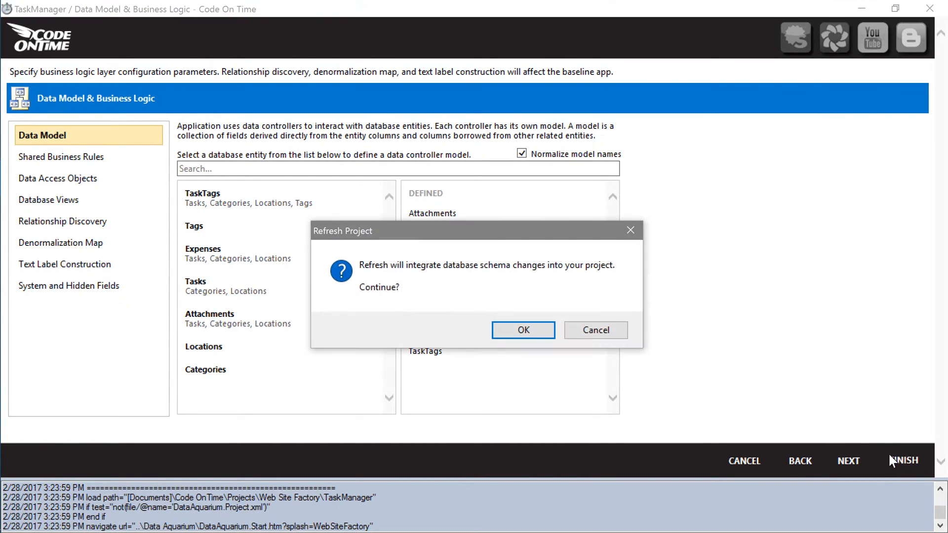
pyautogui.click(524, 330)
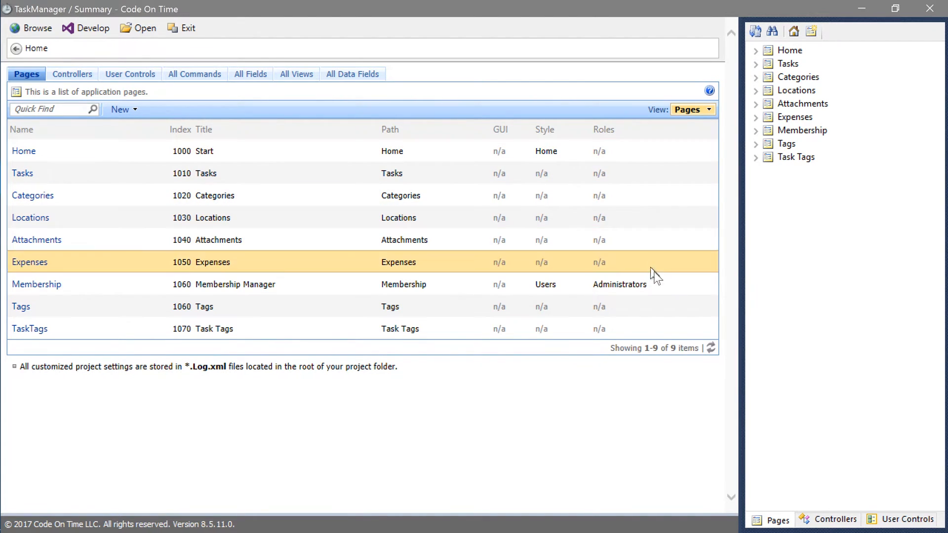
# - Add a new field named Tags to the Tasks controller
pyautogui.click(834, 521)
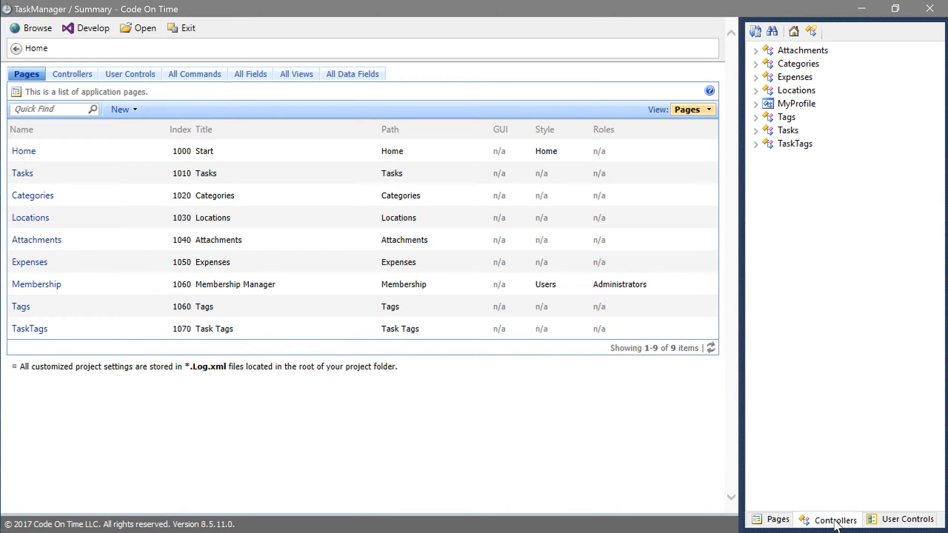
pyautogui.click(756, 130)
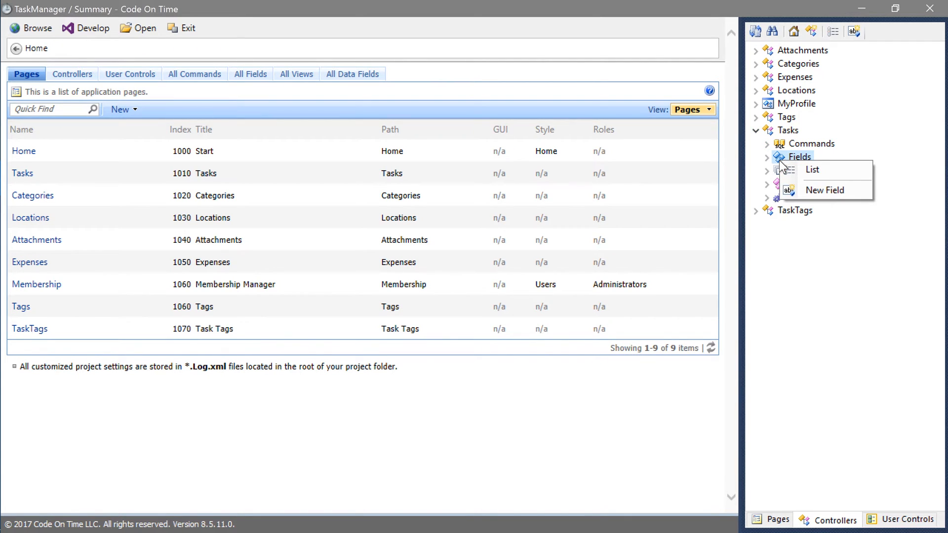
pyautogui.moveTo(825, 190)
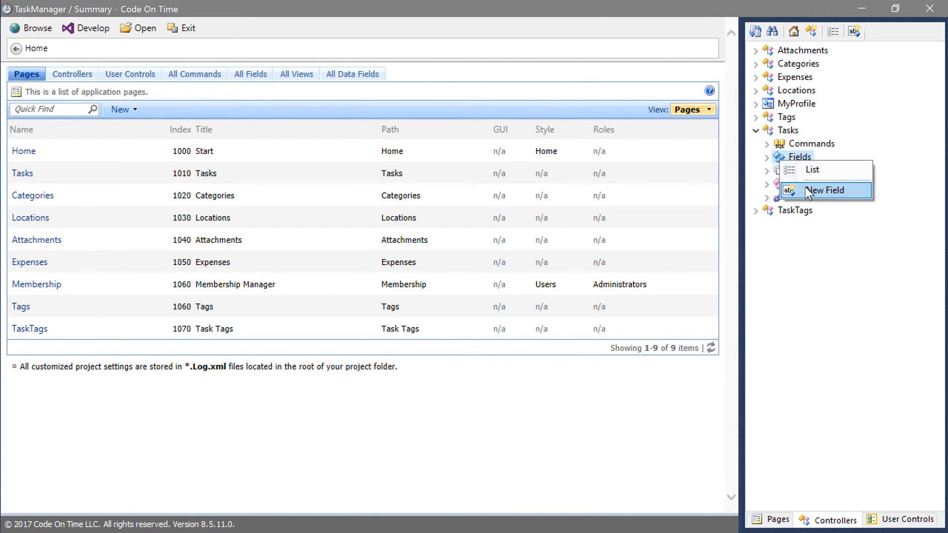
pyautogui.click(824, 191)
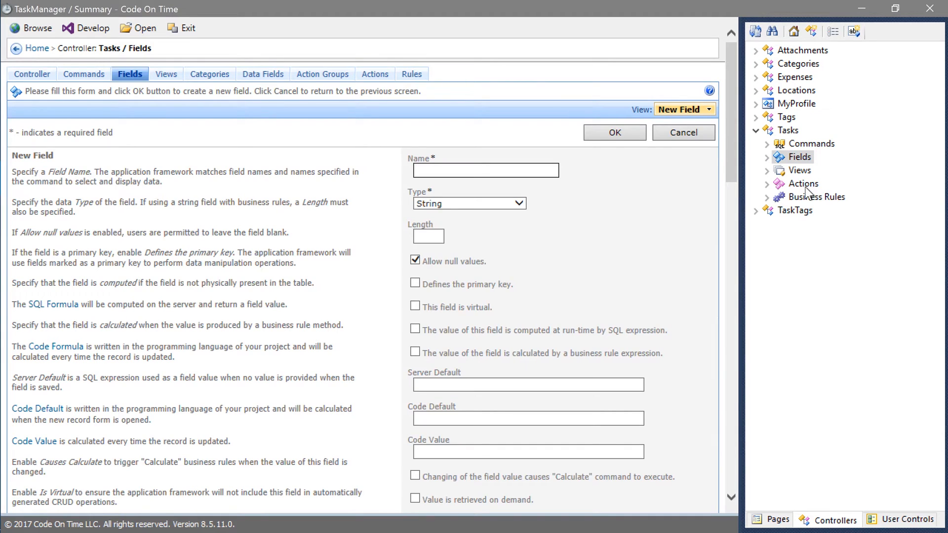
pyautogui.write('Tags')
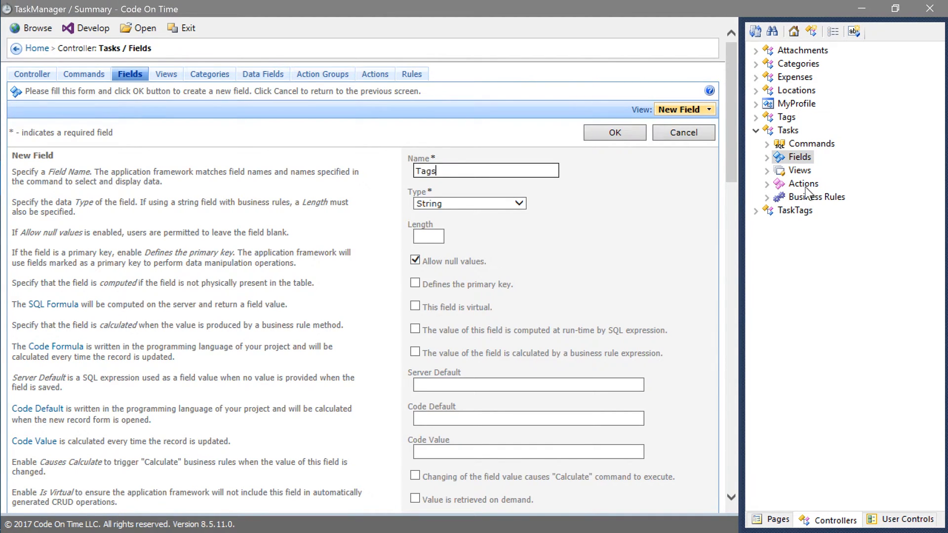
pyautogui.scroll(-3)
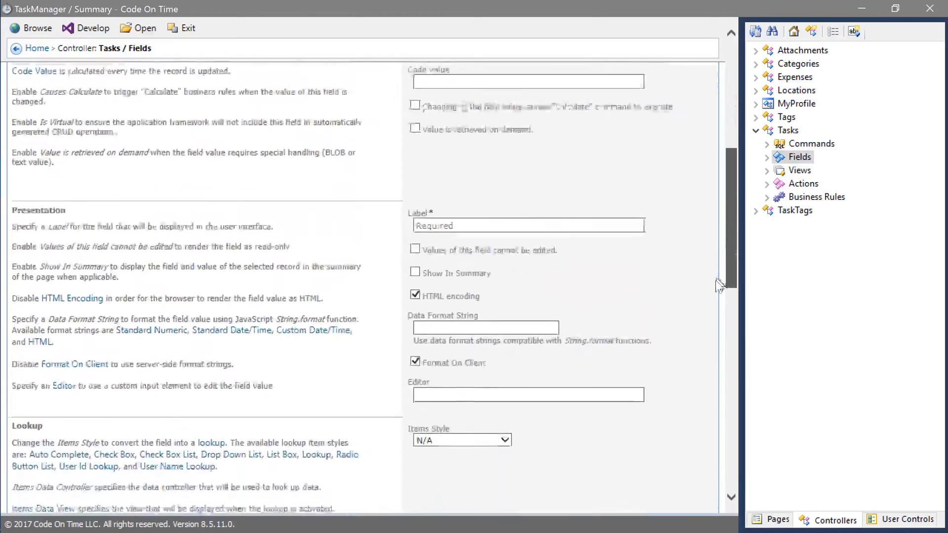
pyautogui.scroll(-3)
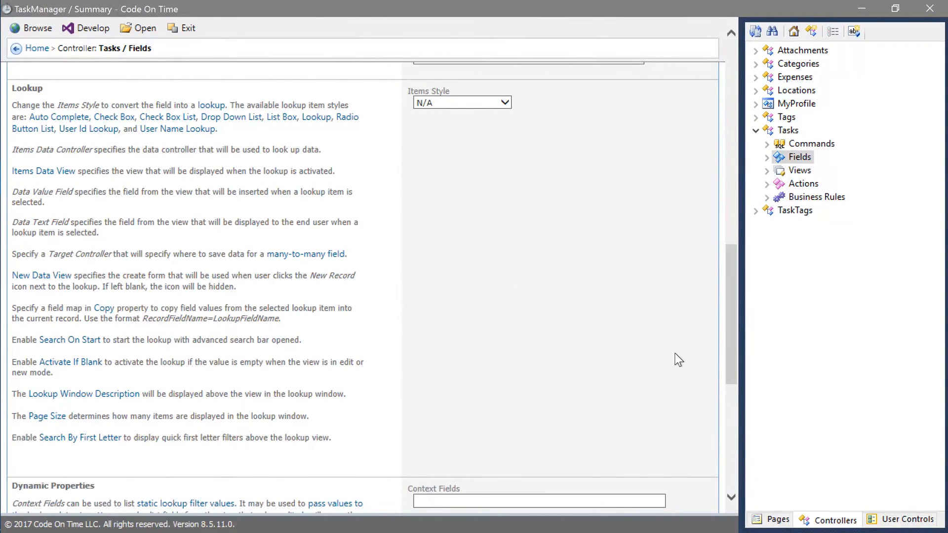
pyautogui.moveTo(552, 199)
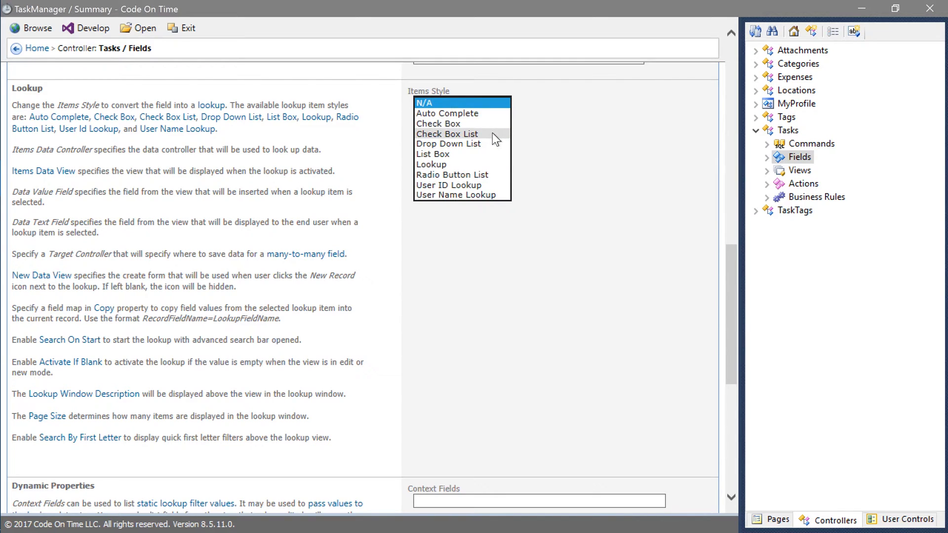
# - Make Tags a check box list using the Tags lookup controller and its new-item form
pyautogui.click(447, 134)
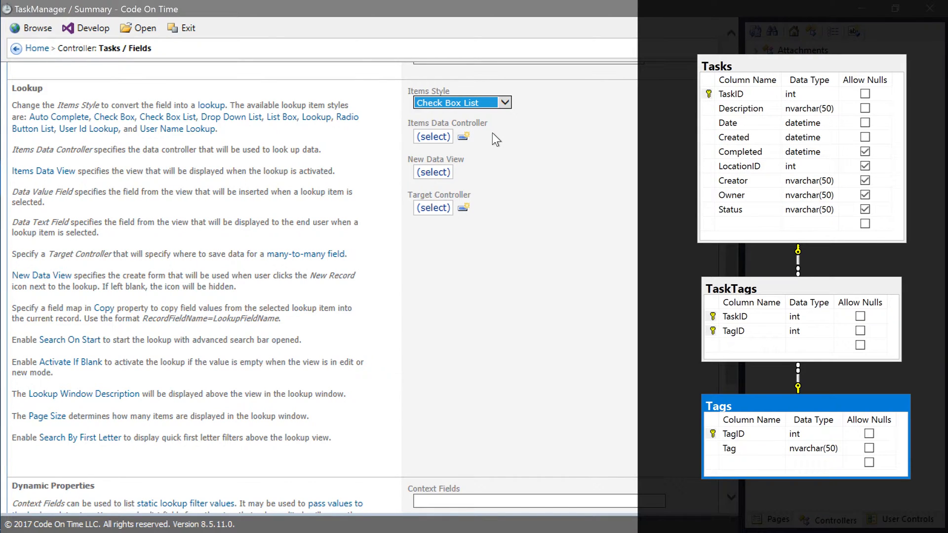
pyautogui.click(433, 136)
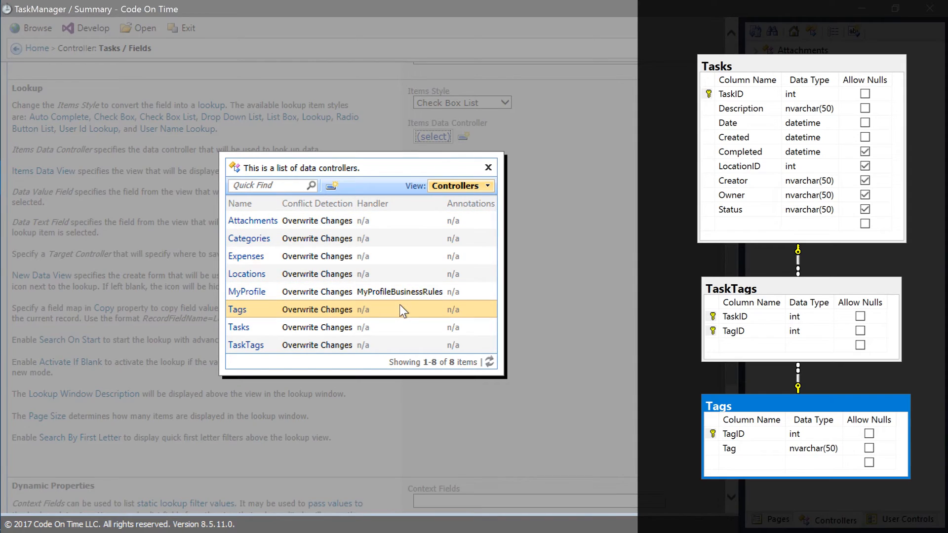
pyautogui.click(237, 310)
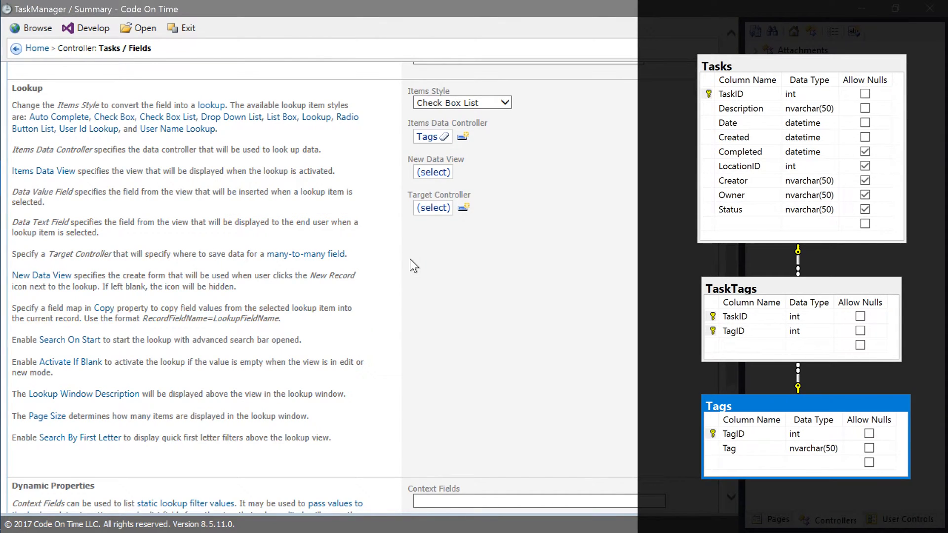
pyautogui.moveTo(419, 227)
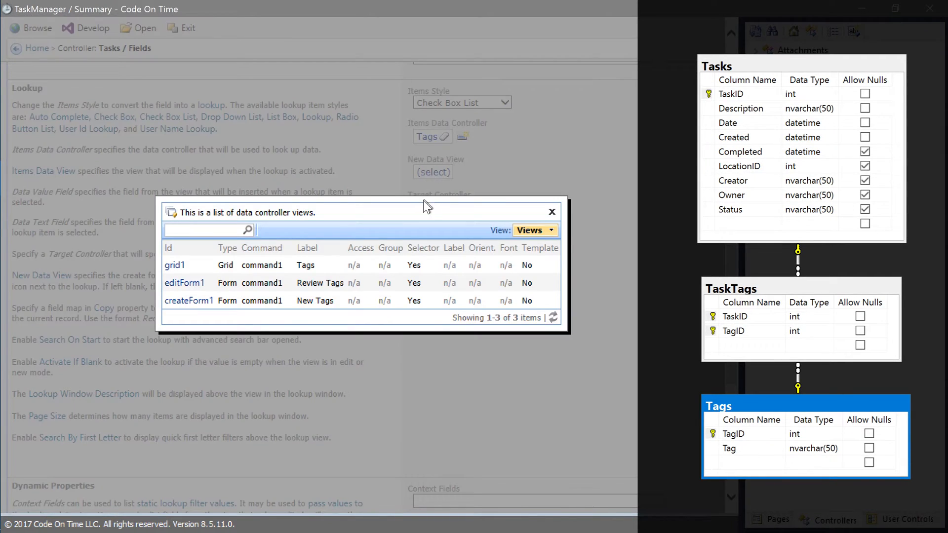
pyautogui.click(189, 301)
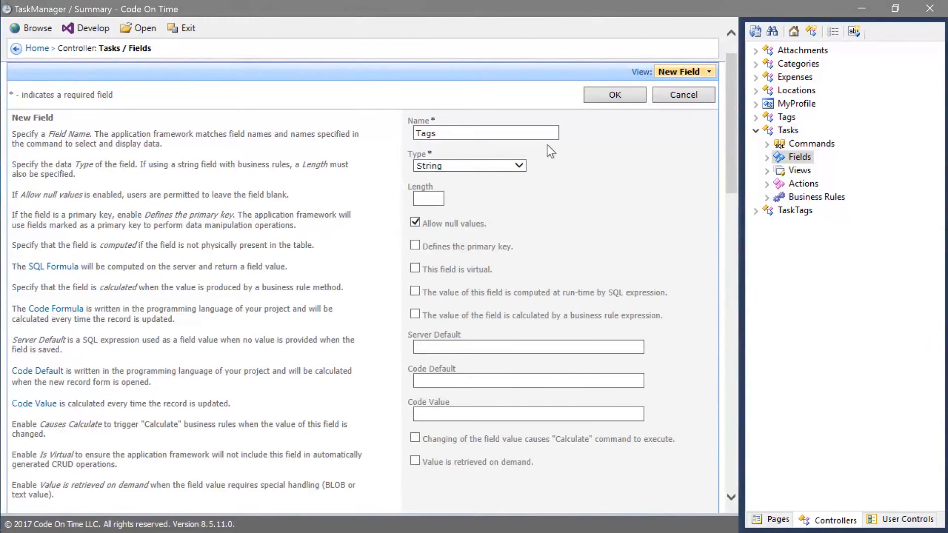
# - Save the Tags field and size its gridAllTasks data field to 30 columns
pyautogui.click(615, 95)
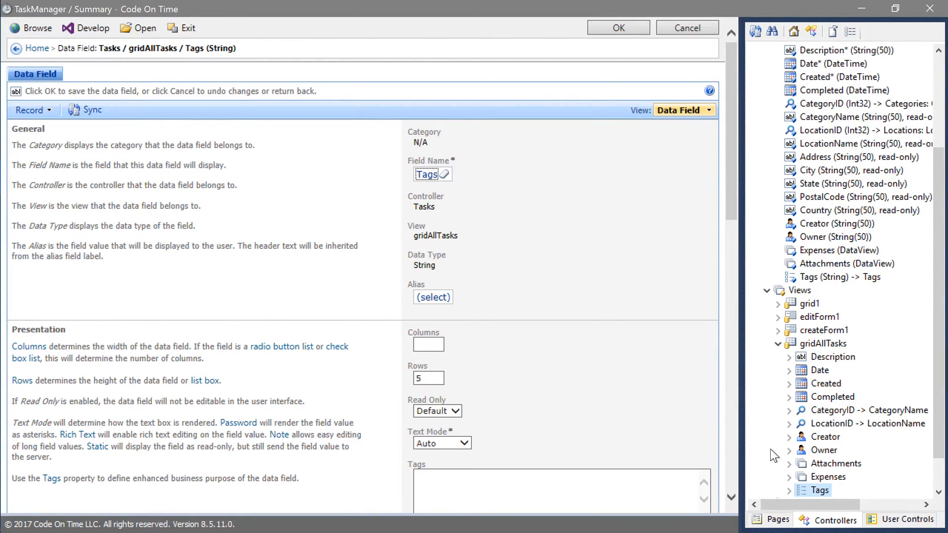
pyautogui.moveTo(671, 422)
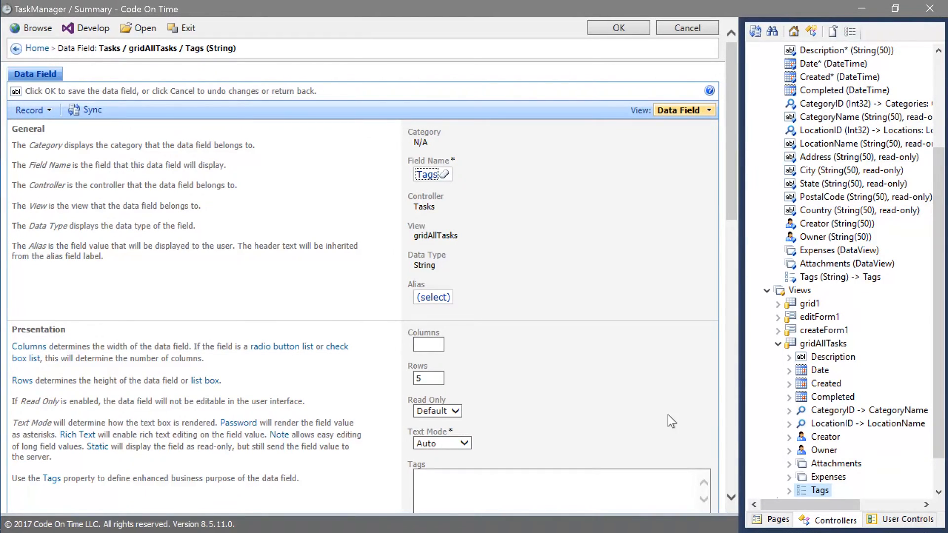
pyautogui.click(429, 378)
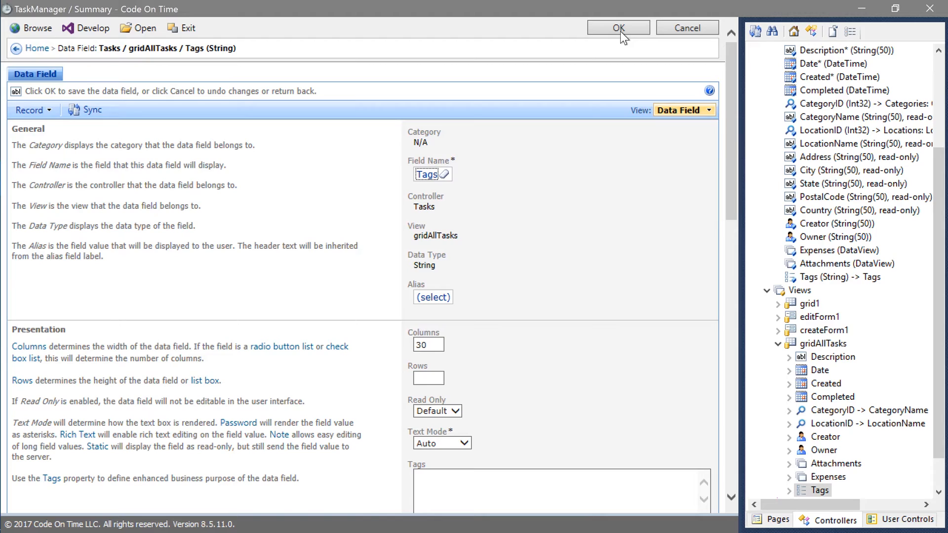
pyautogui.moveTo(699, 252)
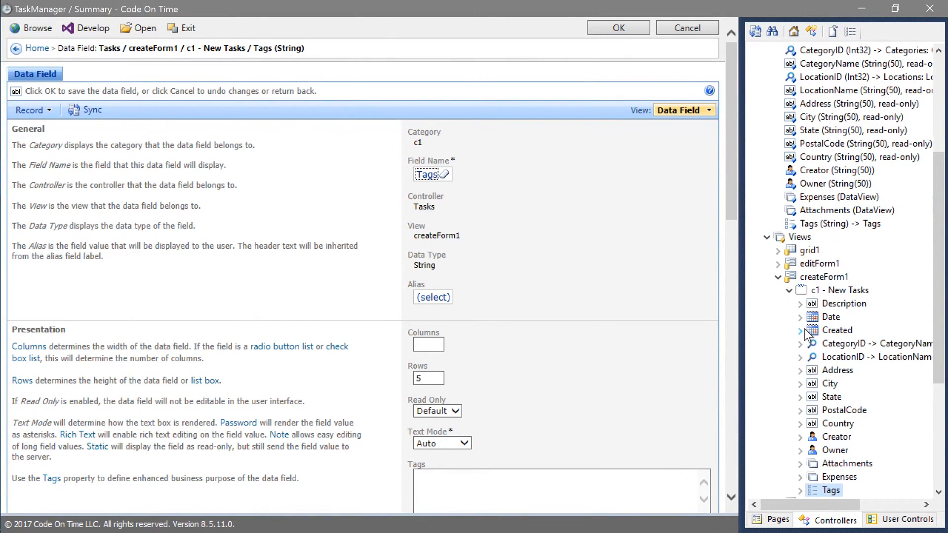
# - Set the grid1 Tags data field to 30 columns and save it
pyautogui.click(841, 224)
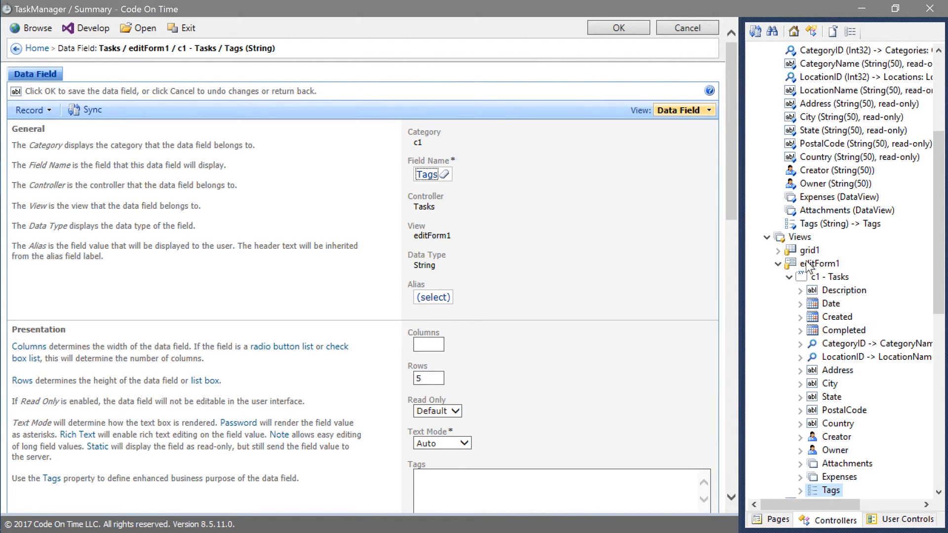
pyautogui.moveTo(812, 236)
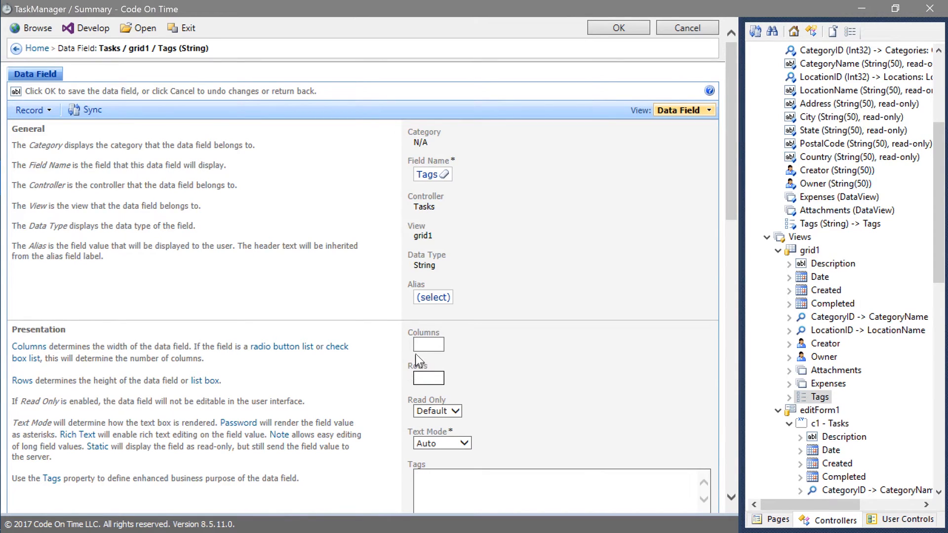
pyautogui.write('30')
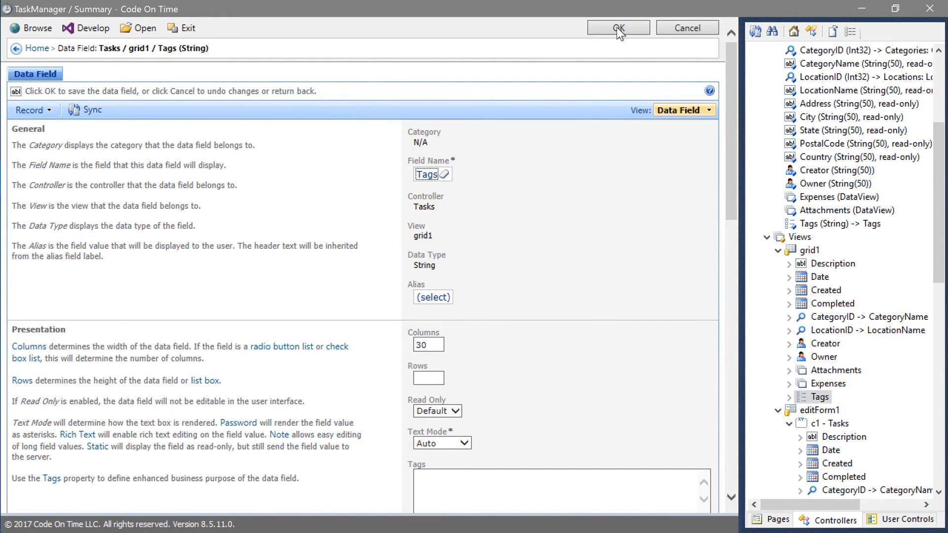
pyautogui.moveTo(763, 278)
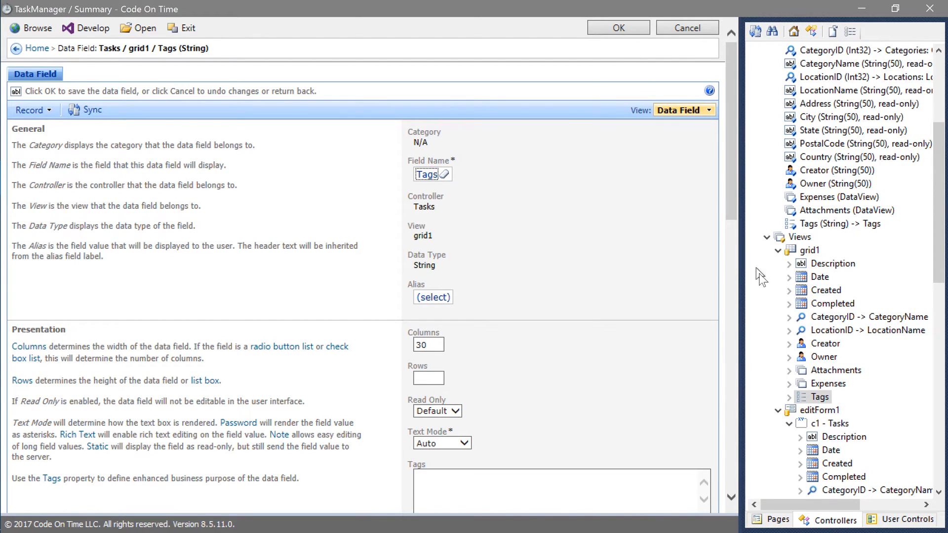
pyautogui.click(865, 331)
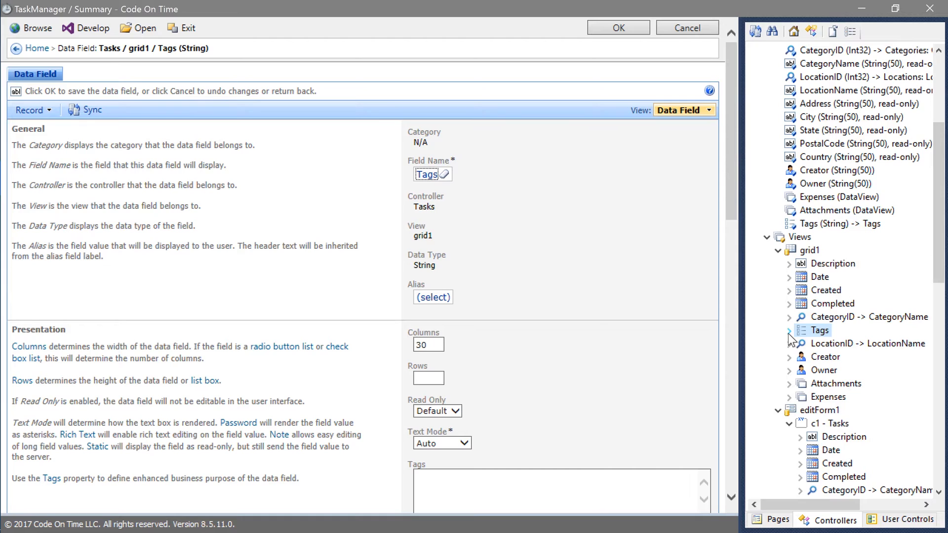
pyautogui.moveTo(771, 336)
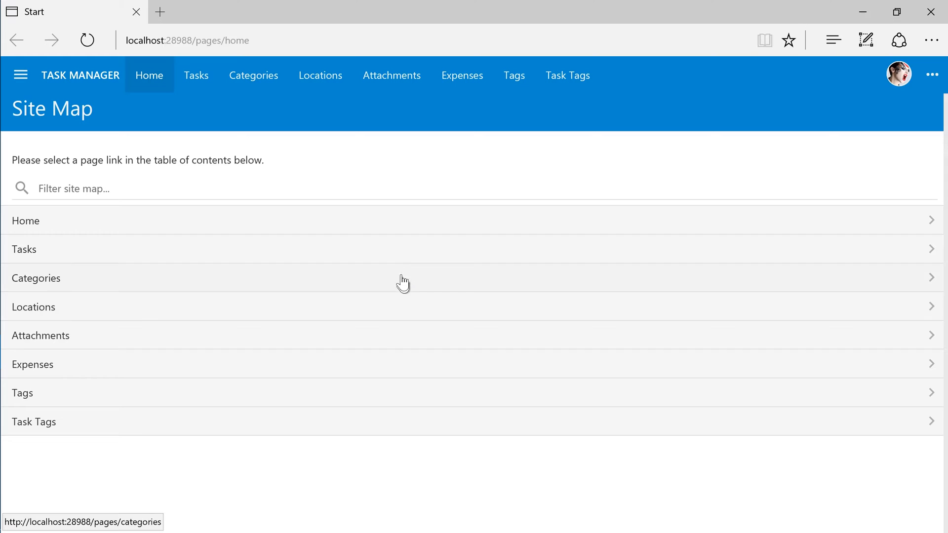
# - Start a new 'Call the CEO' task and create the Important tag for it
pyautogui.click(196, 75)
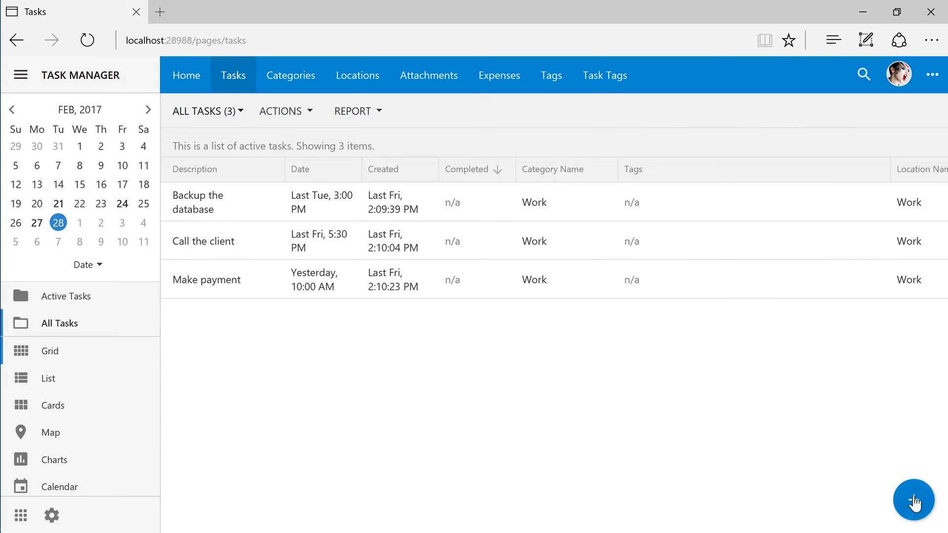
pyautogui.click(912, 507)
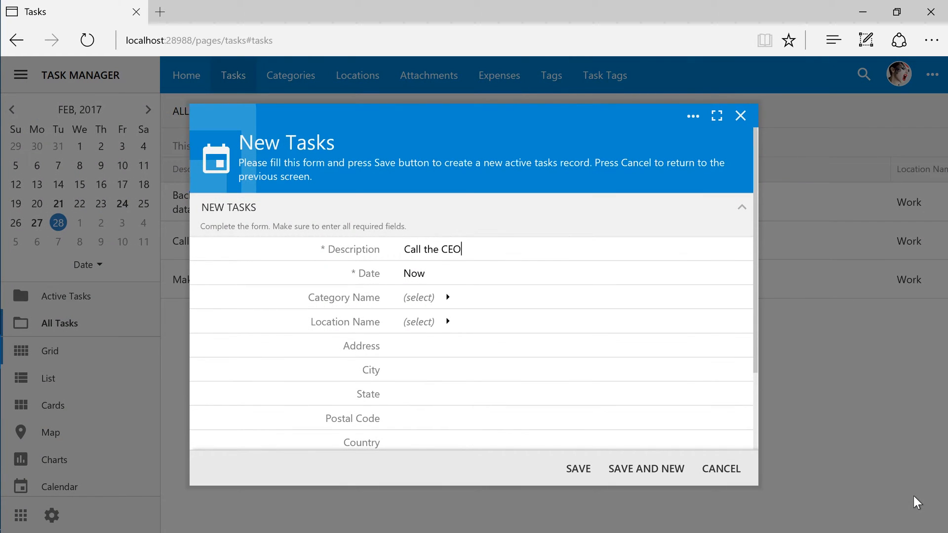
pyautogui.scroll(-3)
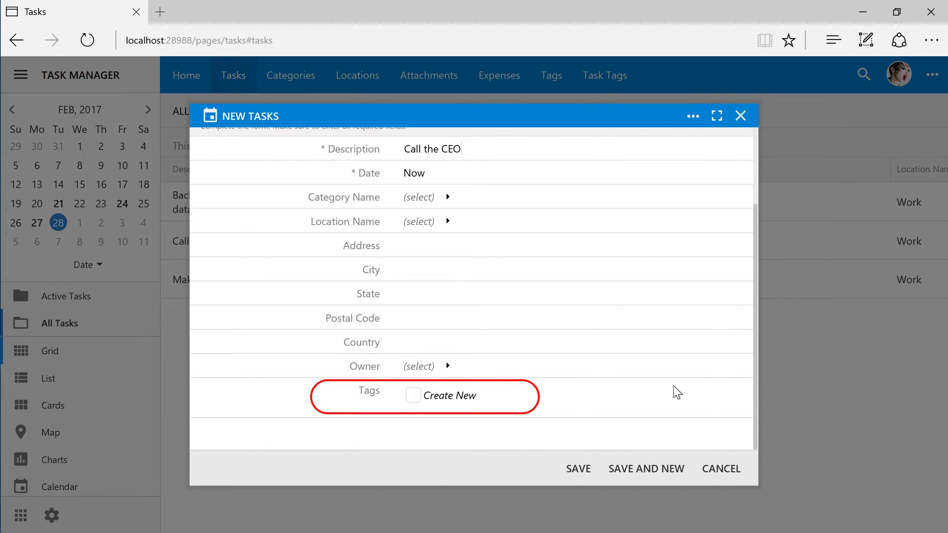
pyautogui.click(432, 149)
pyautogui.write('Important')
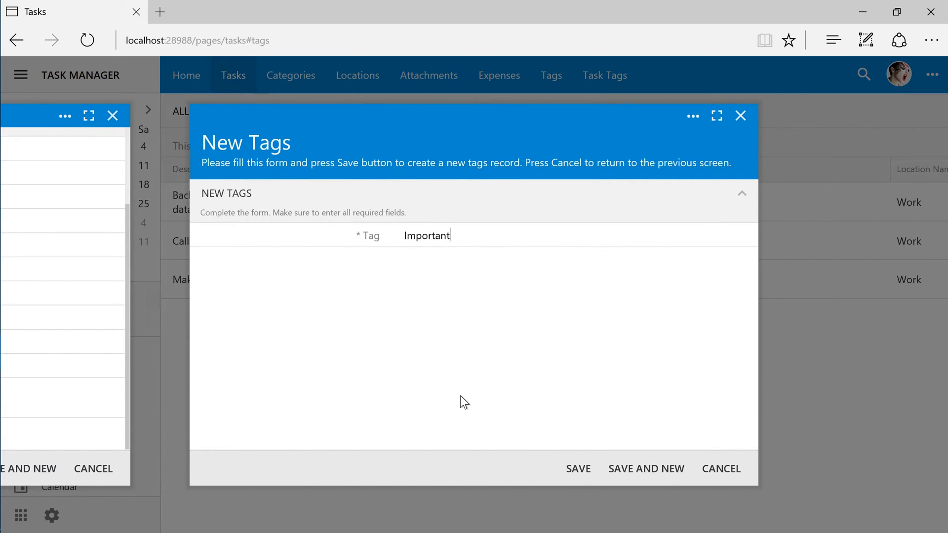
pyautogui.click(579, 469)
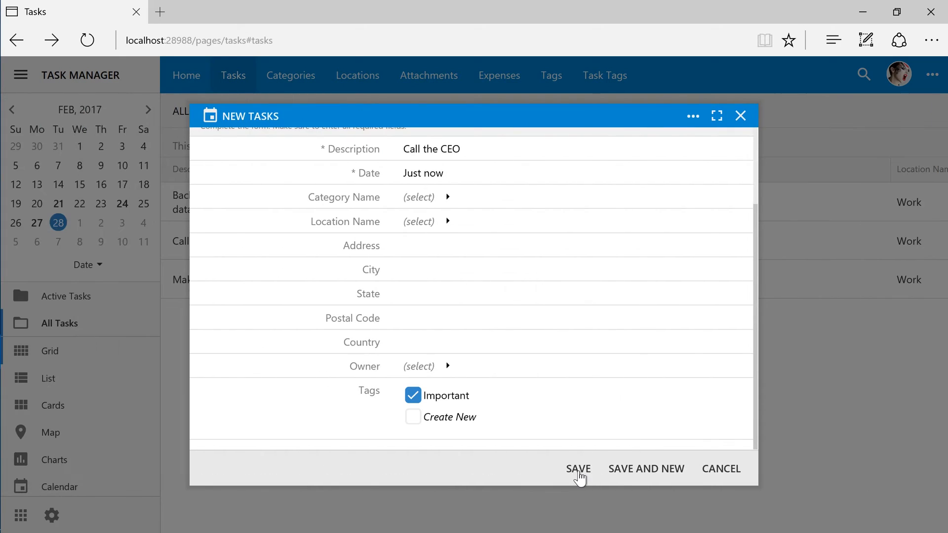
# - Create the Late tag, save the task, and close its review
pyautogui.click(412, 418)
pyautogui.write('Late')
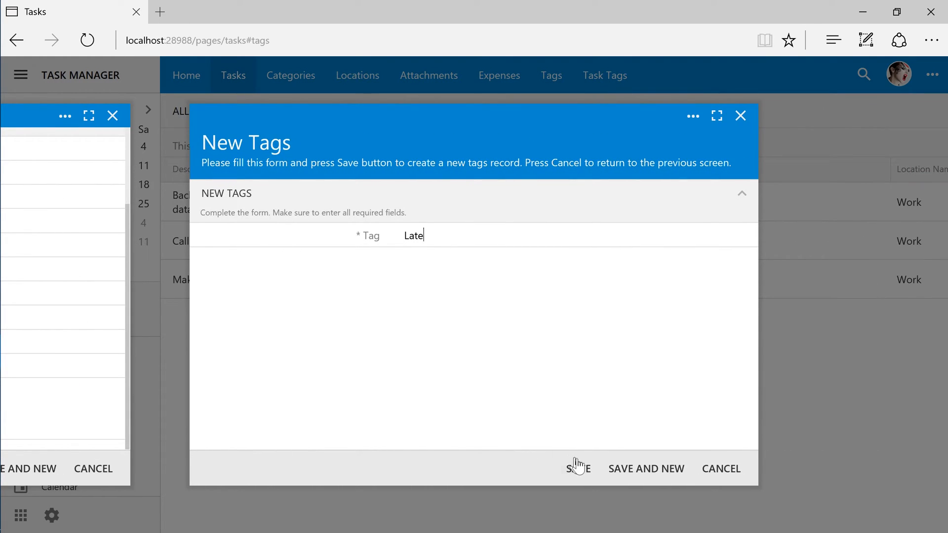
pyautogui.click(577, 468)
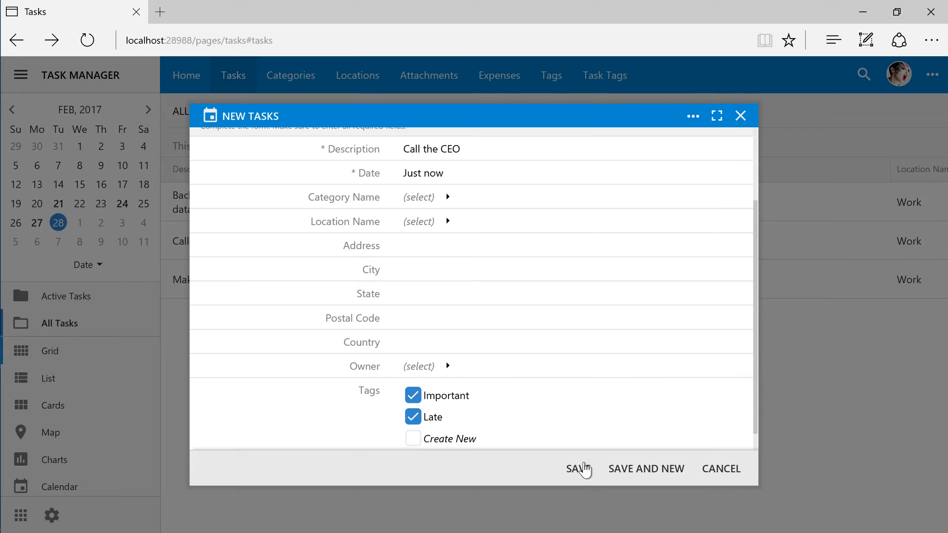
pyautogui.click(579, 469)
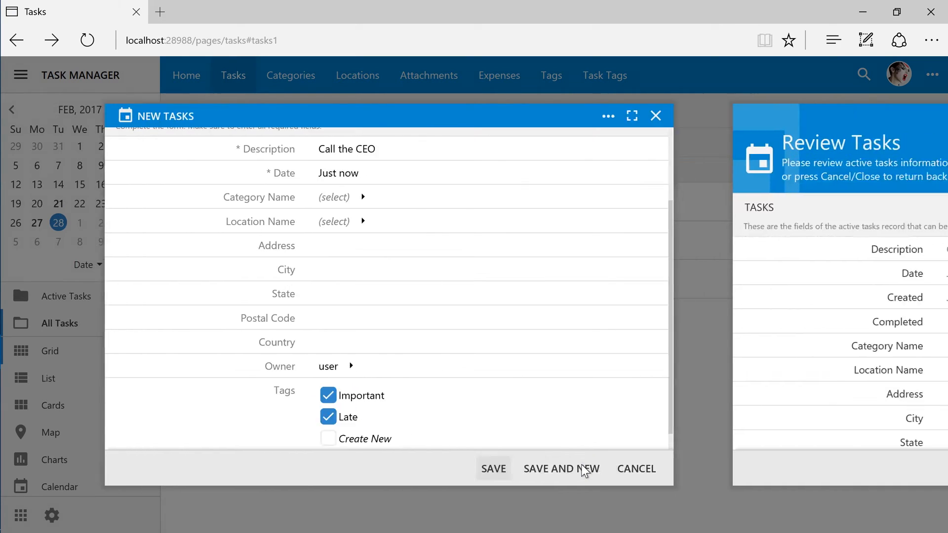
pyautogui.click(494, 469)
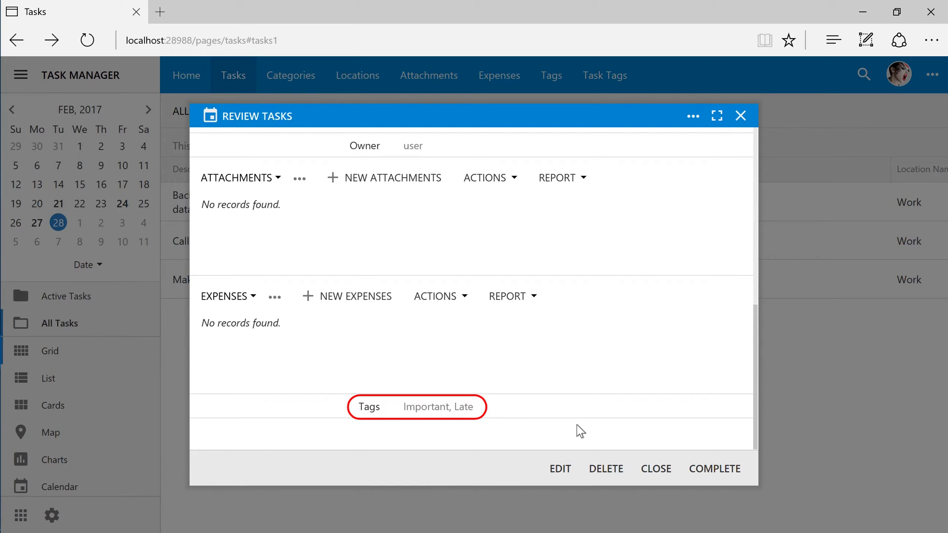
pyautogui.click(656, 469)
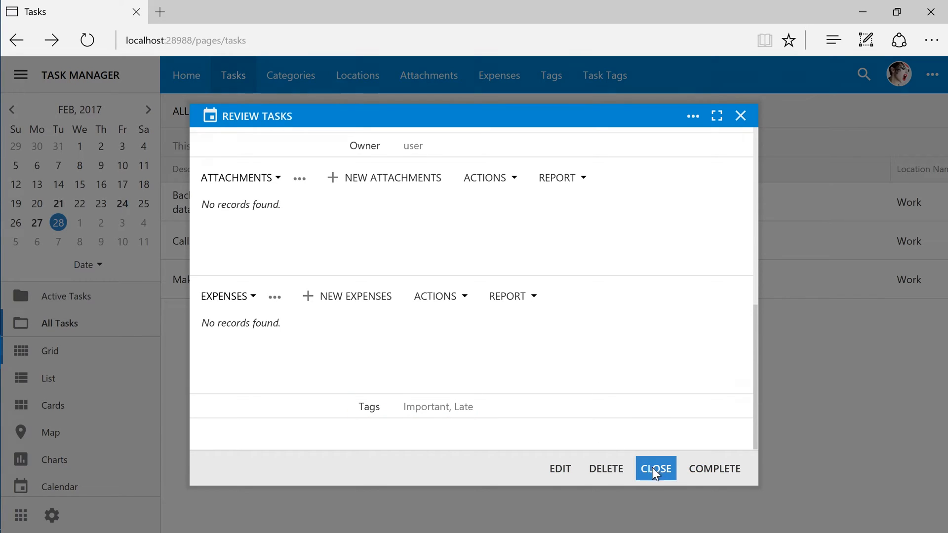
pyautogui.click(656, 469)
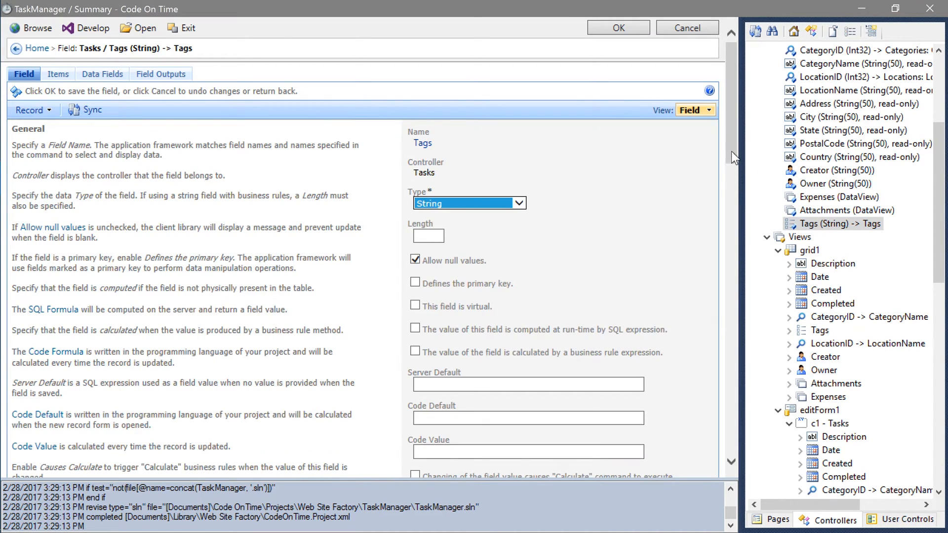
# - Set the Tasks controller's Tags field Items Style to Drop Down List
pyautogui.scroll(-3)
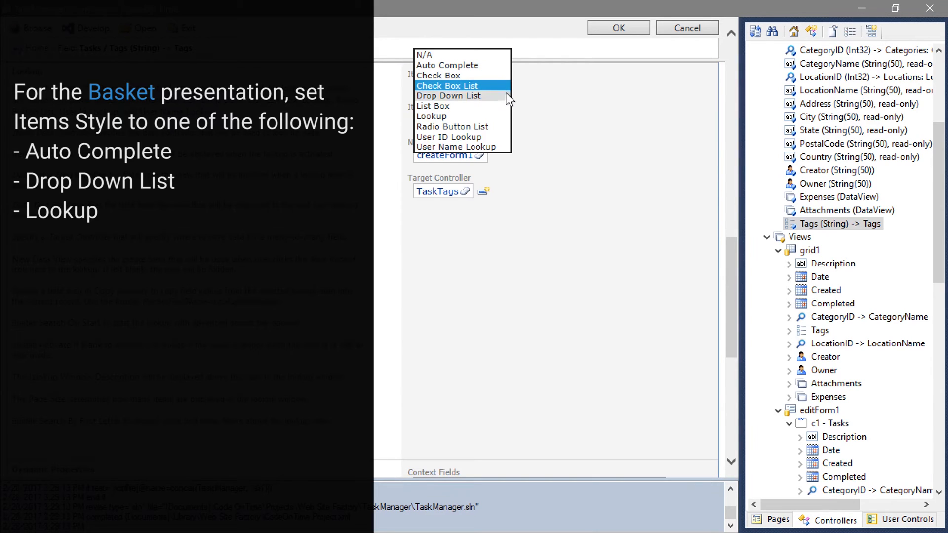
pyautogui.click(448, 95)
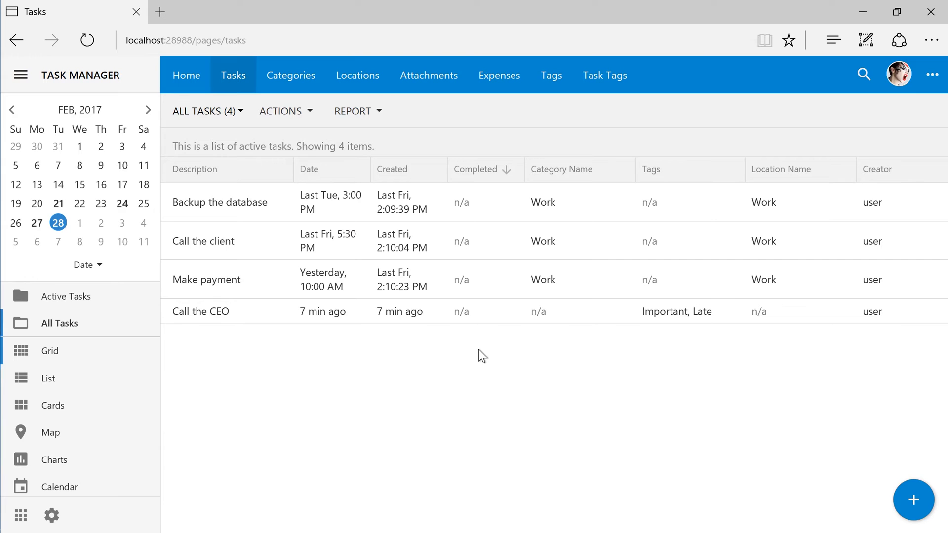
pyautogui.moveTo(916, 501)
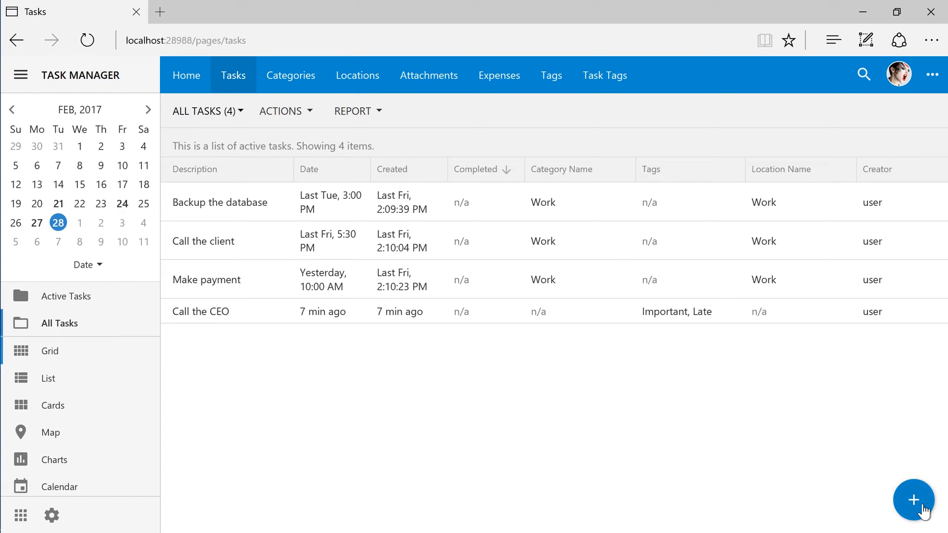
# - Start a new Get groceries task due March 1 at 4:00 PM
pyautogui.click(915, 499)
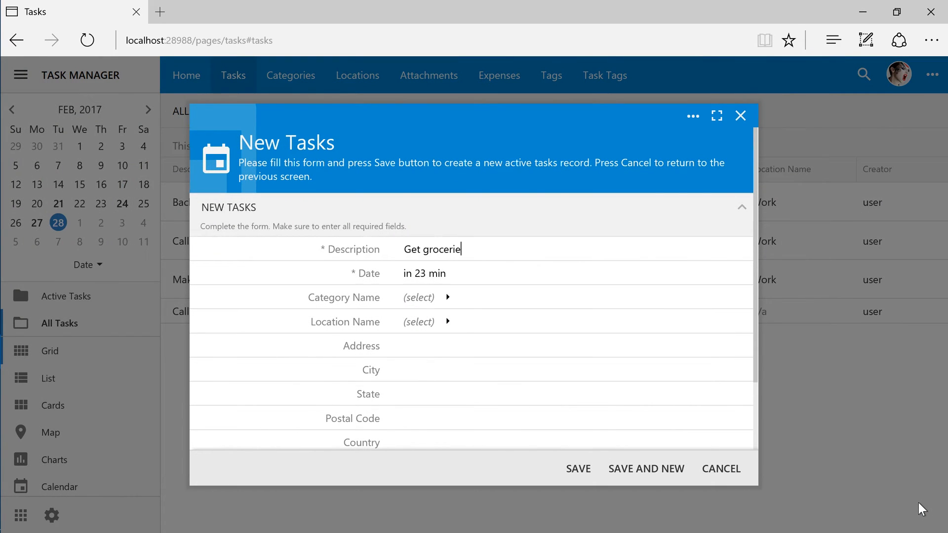
pyautogui.click(442, 274)
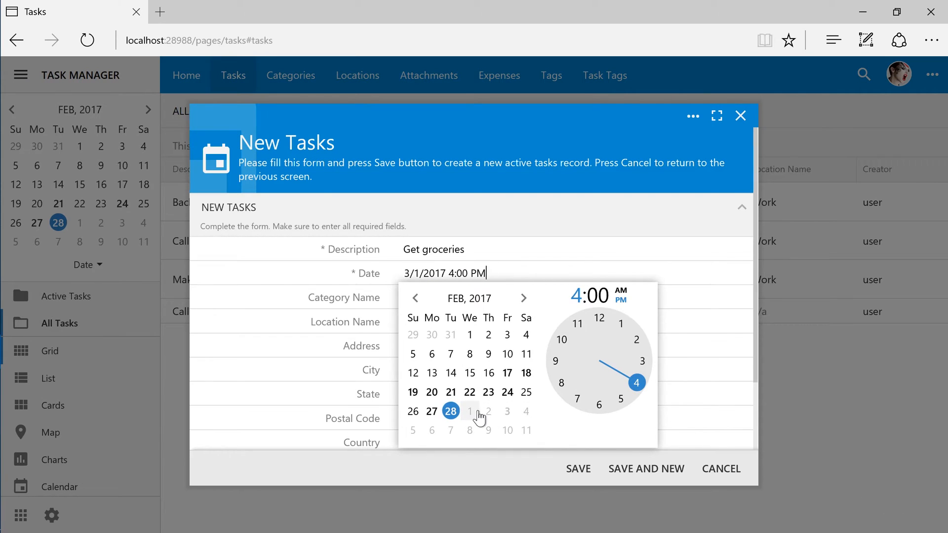
pyautogui.click(470, 411)
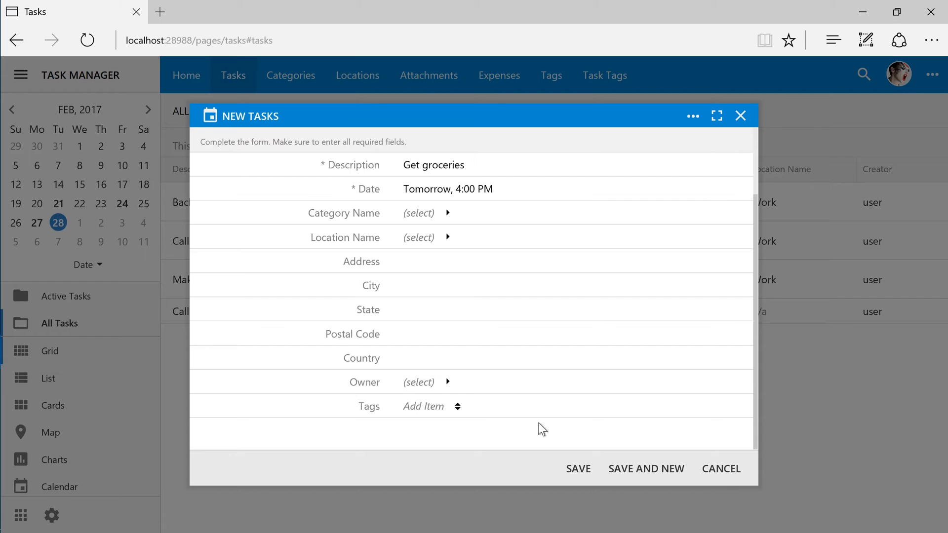
pyautogui.moveTo(509, 421)
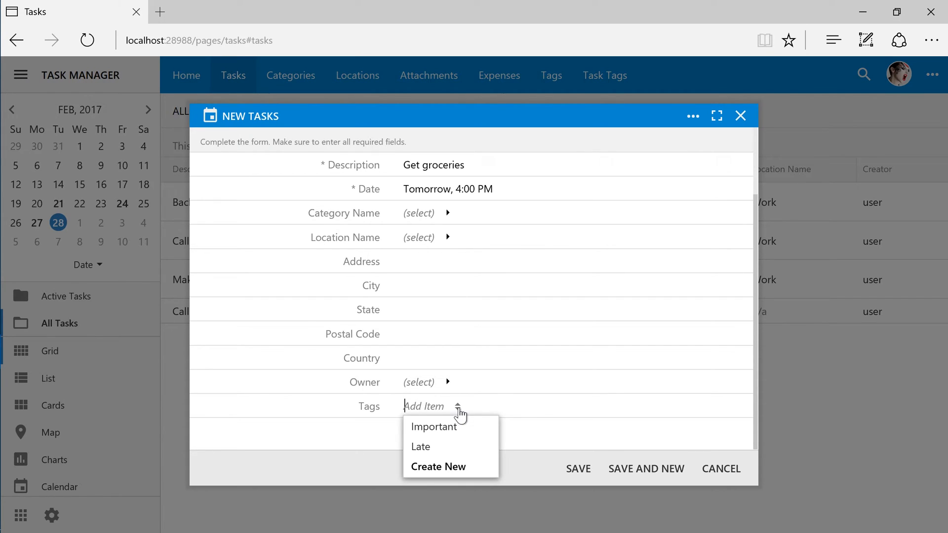
# - Tag the task Important, Late, Red and Green, and begin entering Blue
pyautogui.click(434, 427)
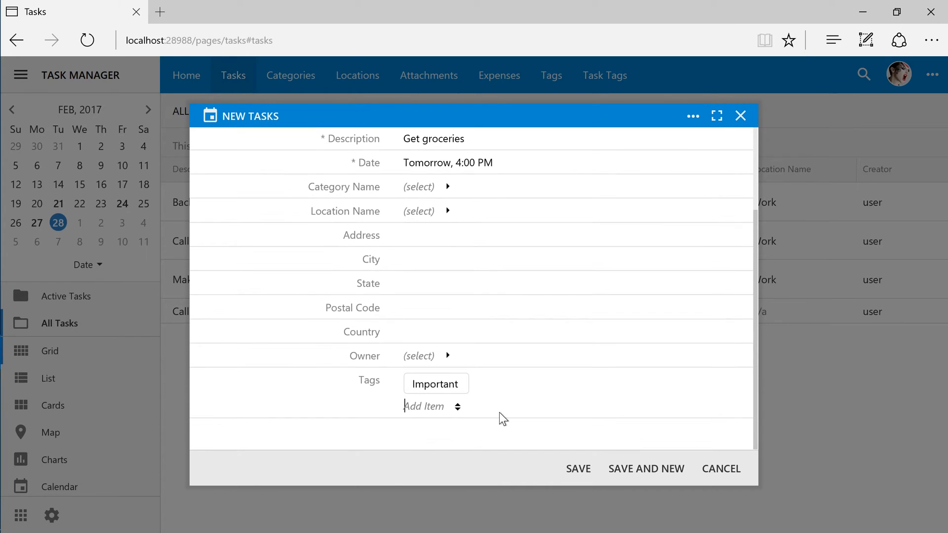
pyautogui.write('Late')
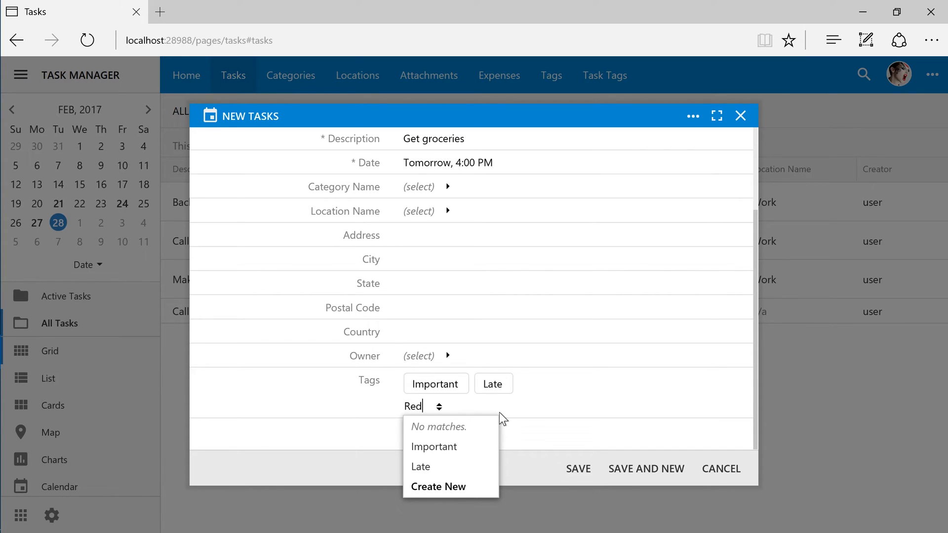
pyautogui.click(438, 486)
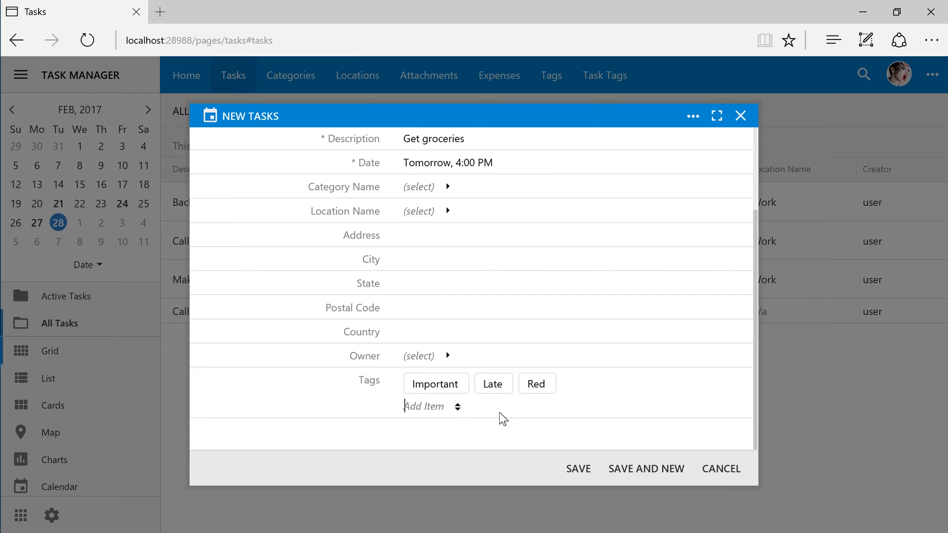
pyautogui.write('Gree')
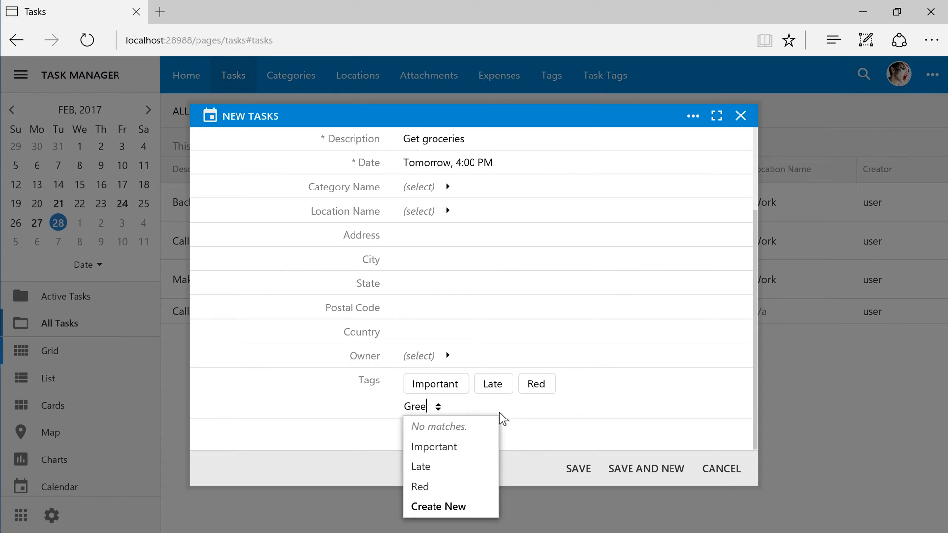
pyautogui.click(438, 507)
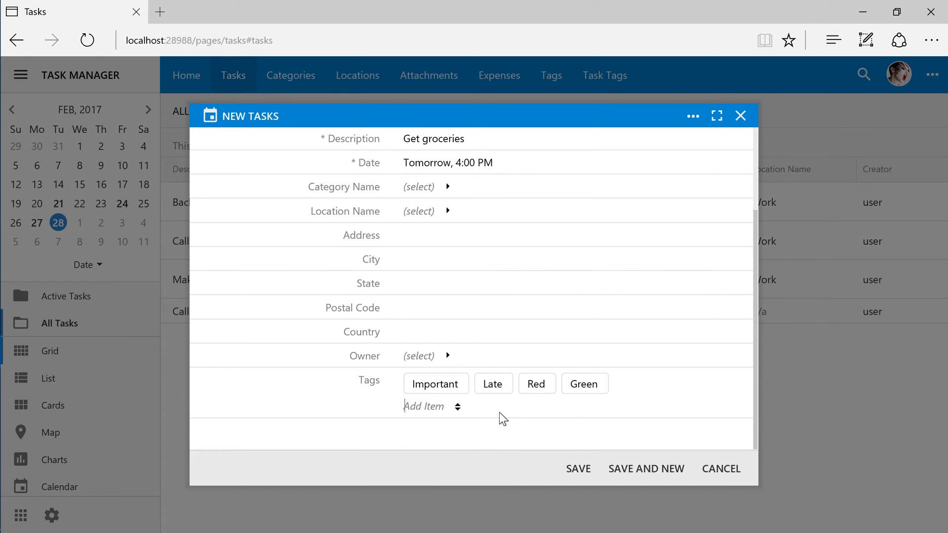
pyautogui.write('Blue')
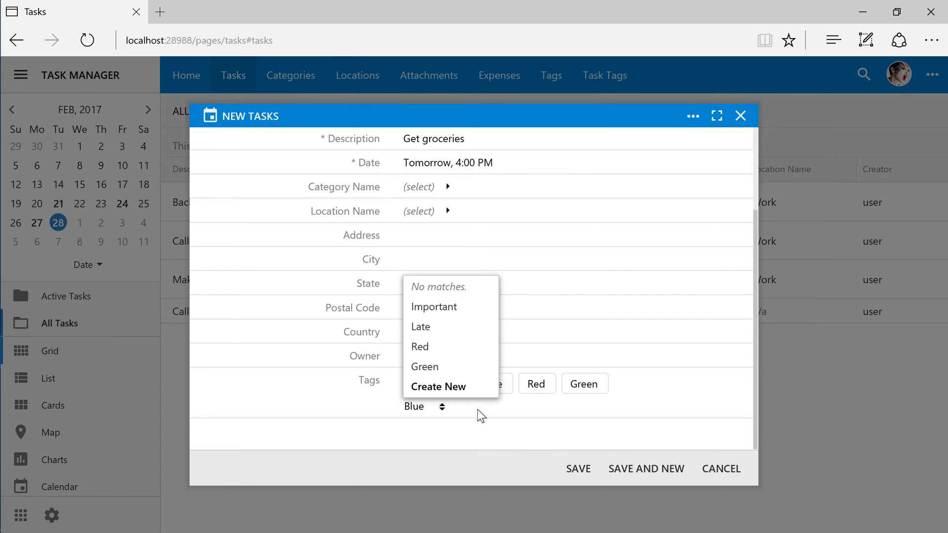
pyautogui.moveTo(472, 433)
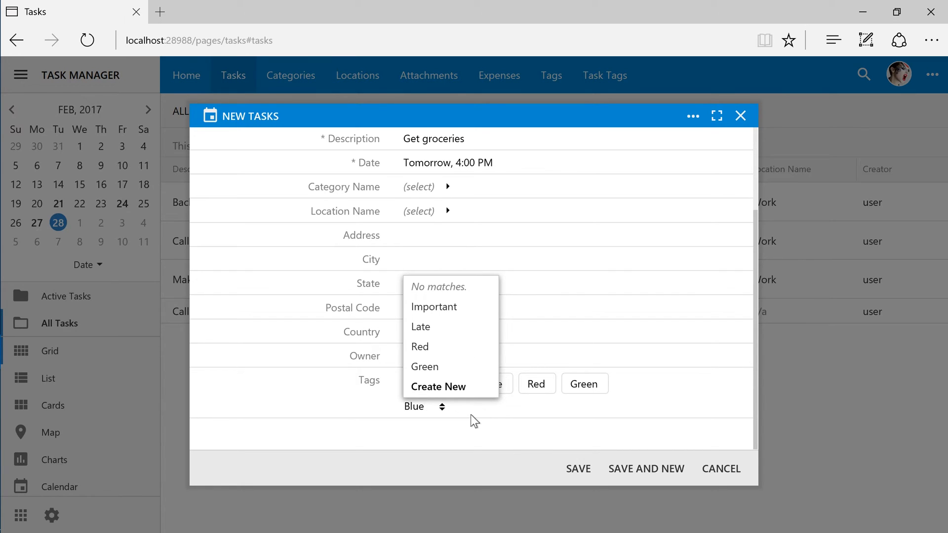
# - Save Blue as a new tag, remove it from the task, then re-add Blue from the tag list
pyautogui.click(438, 386)
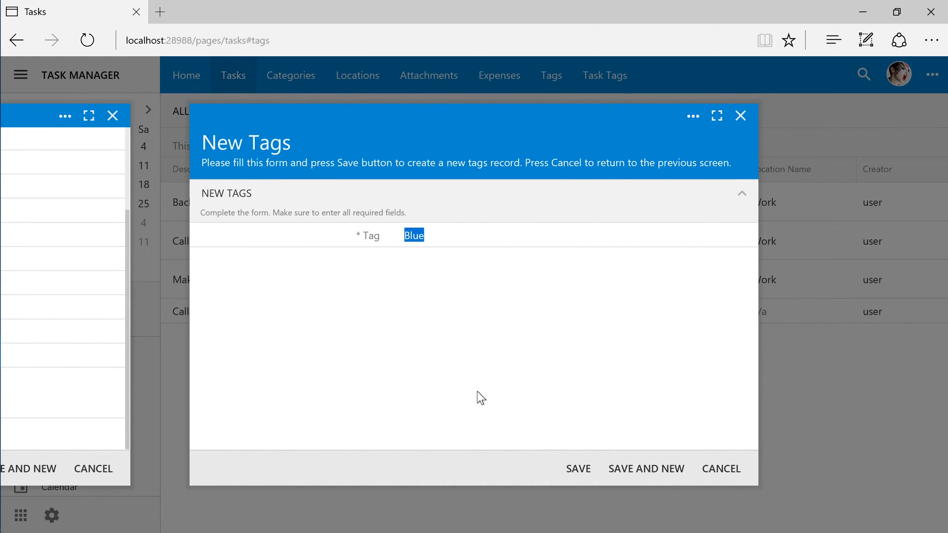
pyautogui.click(579, 469)
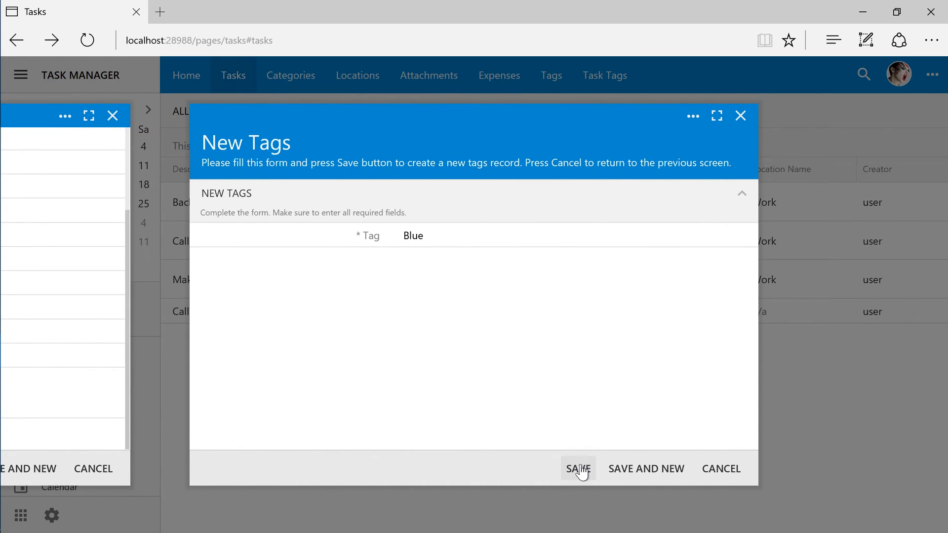
pyautogui.click(578, 469)
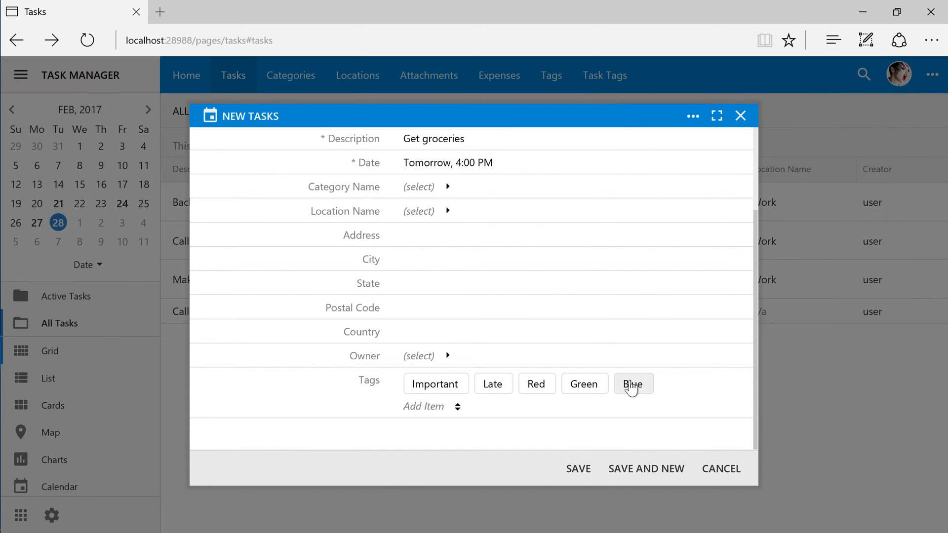
pyautogui.click(634, 384)
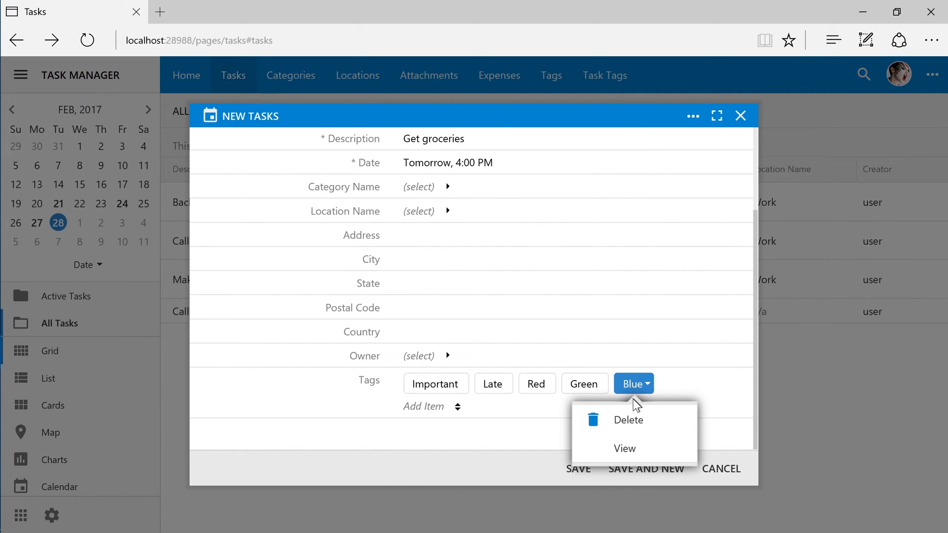
pyautogui.click(629, 420)
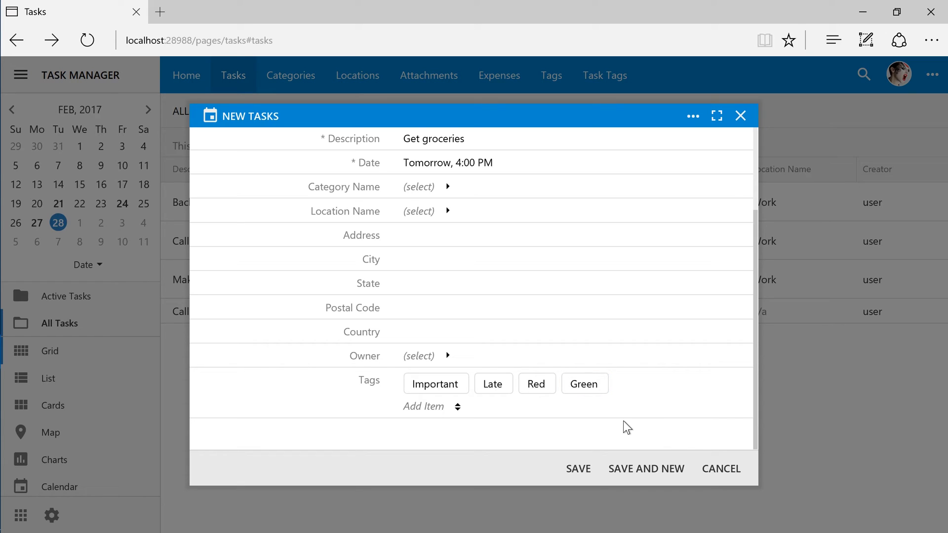
pyautogui.moveTo(614, 427)
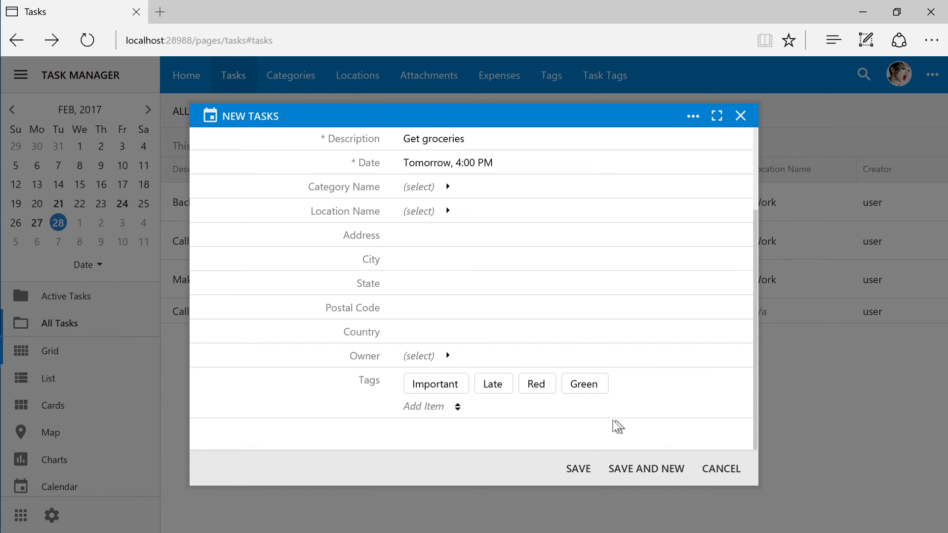
pyautogui.click(457, 407)
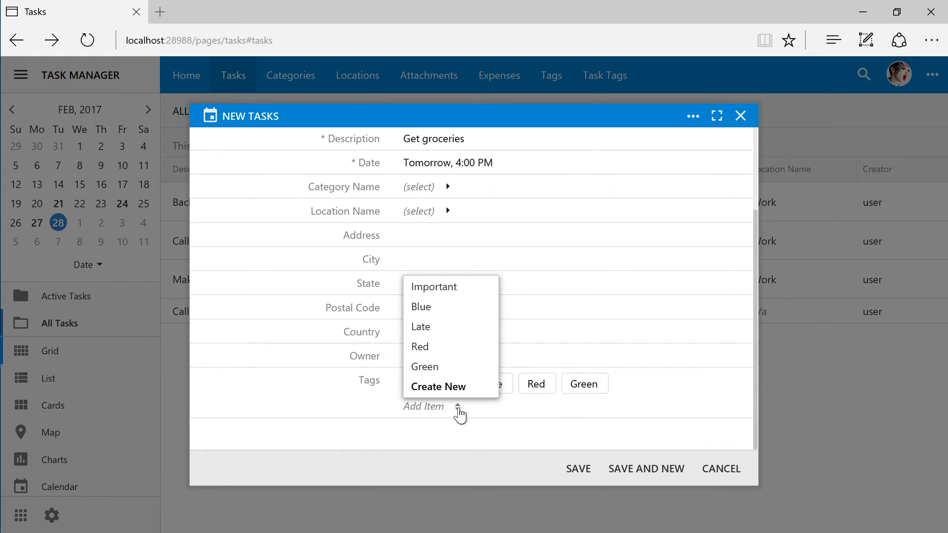
pyautogui.click(421, 308)
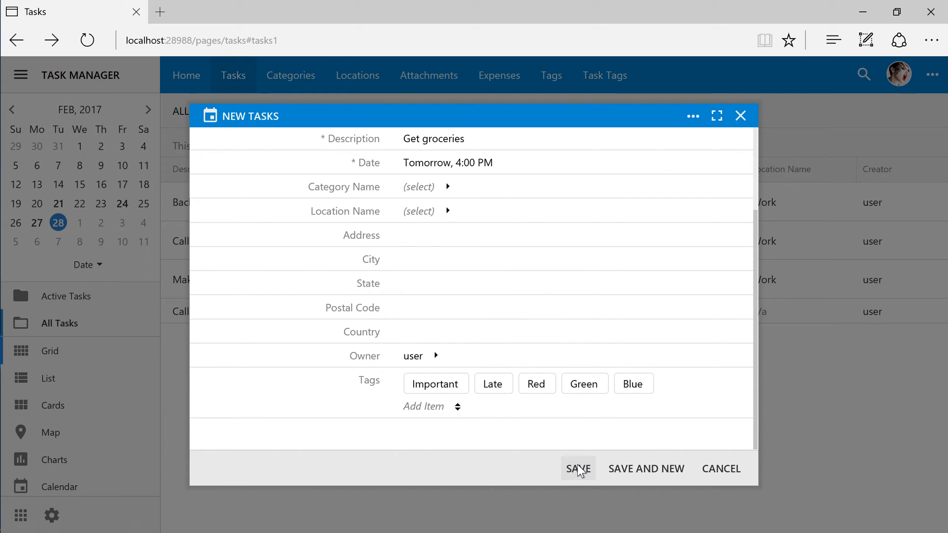
# - Save and close the Get groceries task, then open the Backup the database task
pyautogui.click(578, 469)
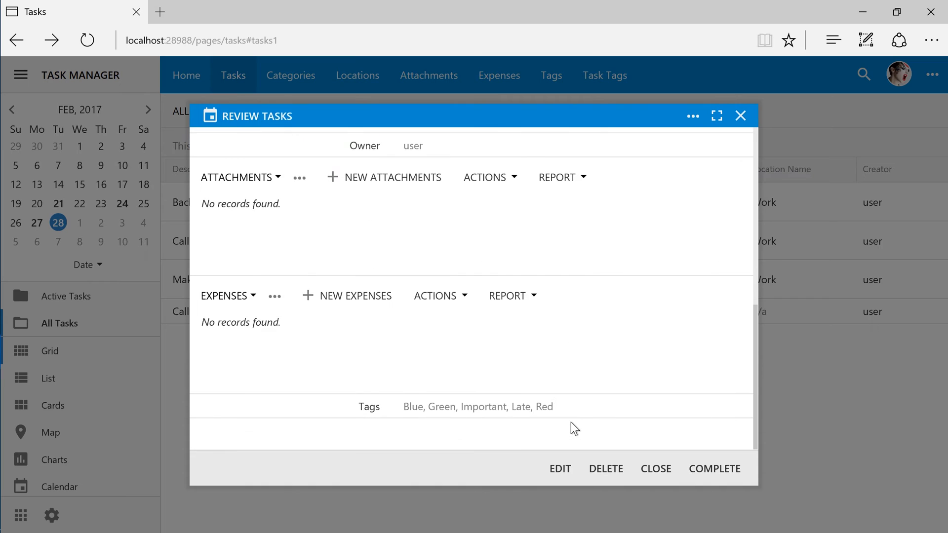
pyautogui.moveTo(656, 469)
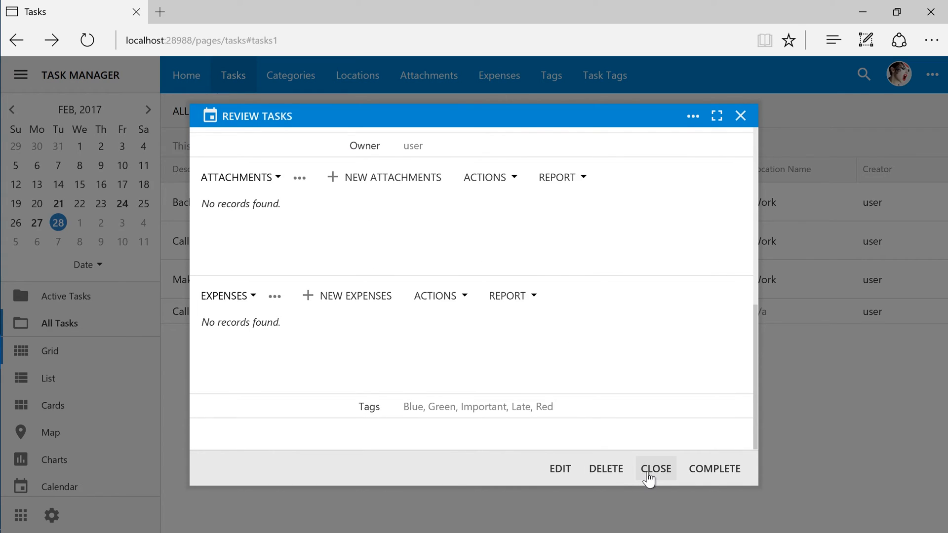
pyautogui.click(657, 469)
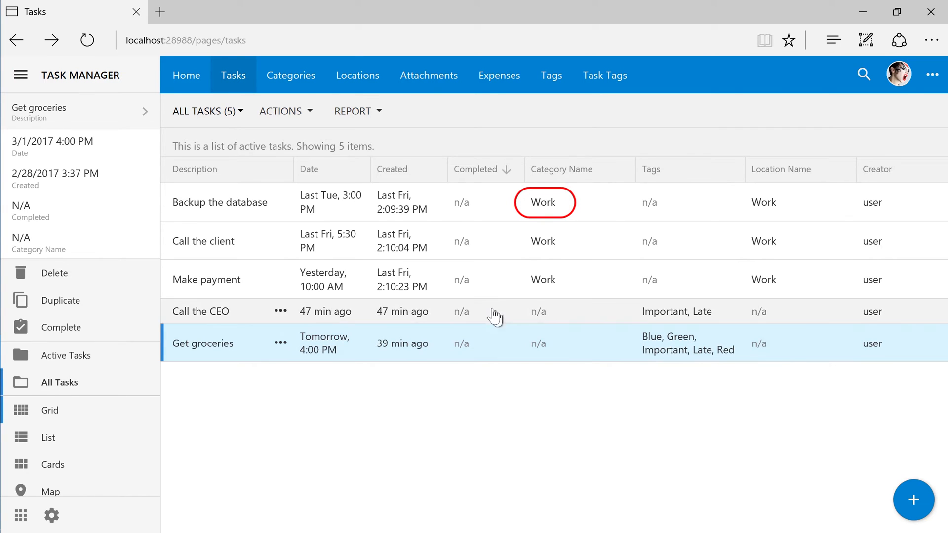
pyautogui.click(280, 202)
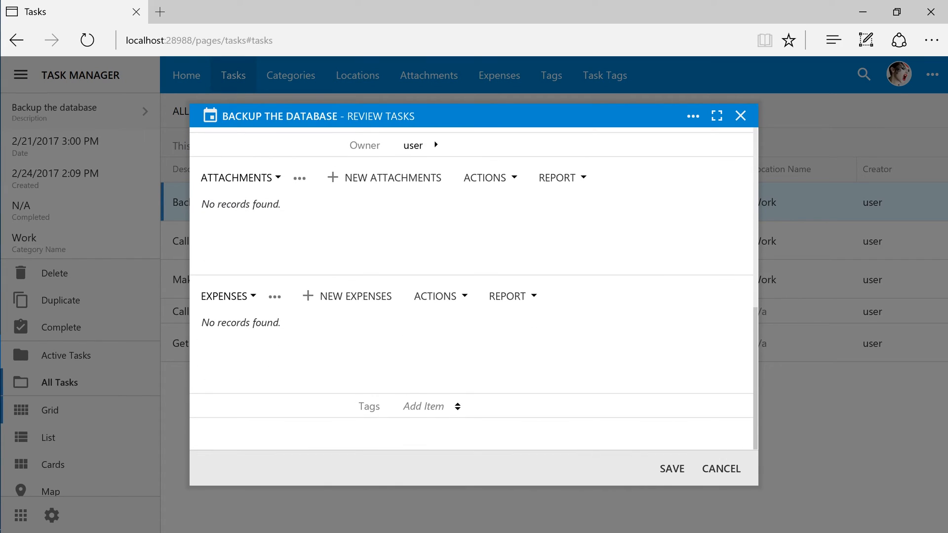
pyautogui.click(424, 407)
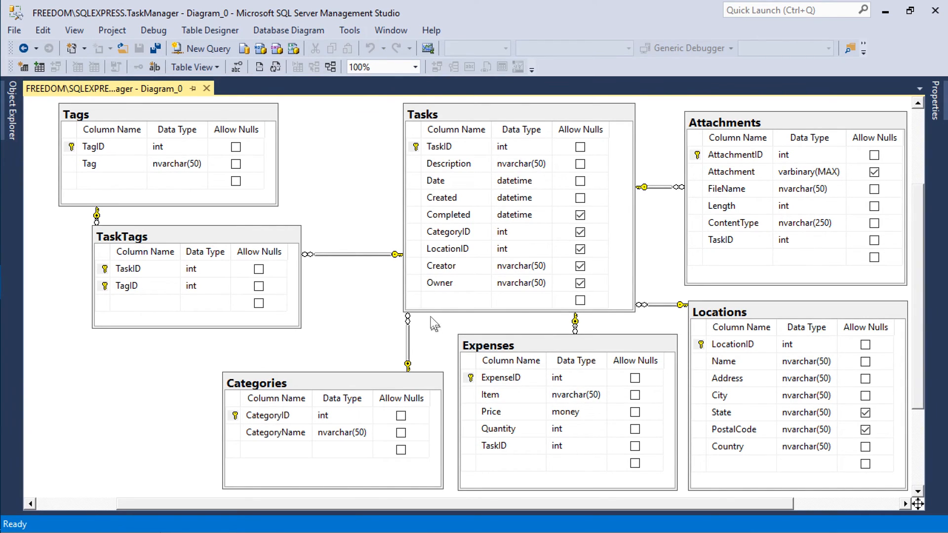
# - Delete the CategoryID column from Tasks and the Categories table from the database
pyautogui.rightClick(413, 231)
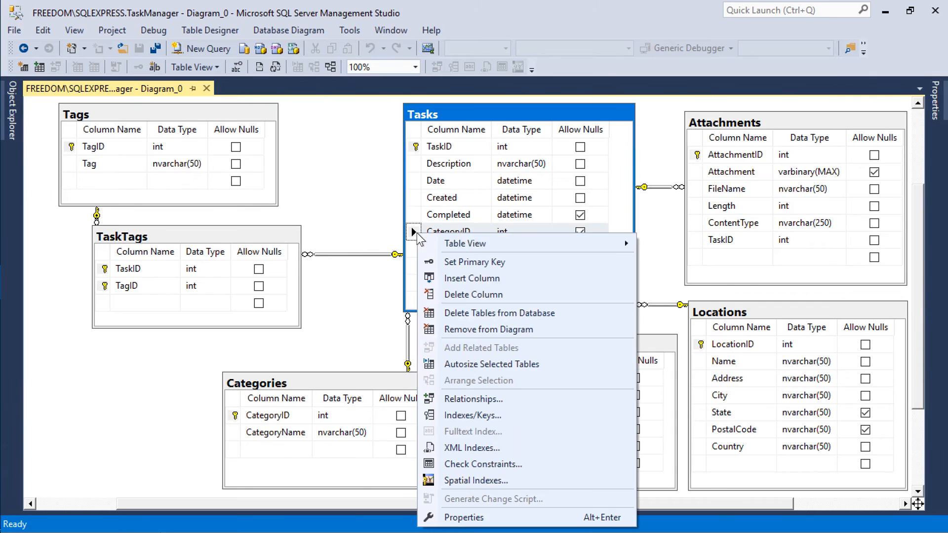
pyautogui.moveTo(481, 295)
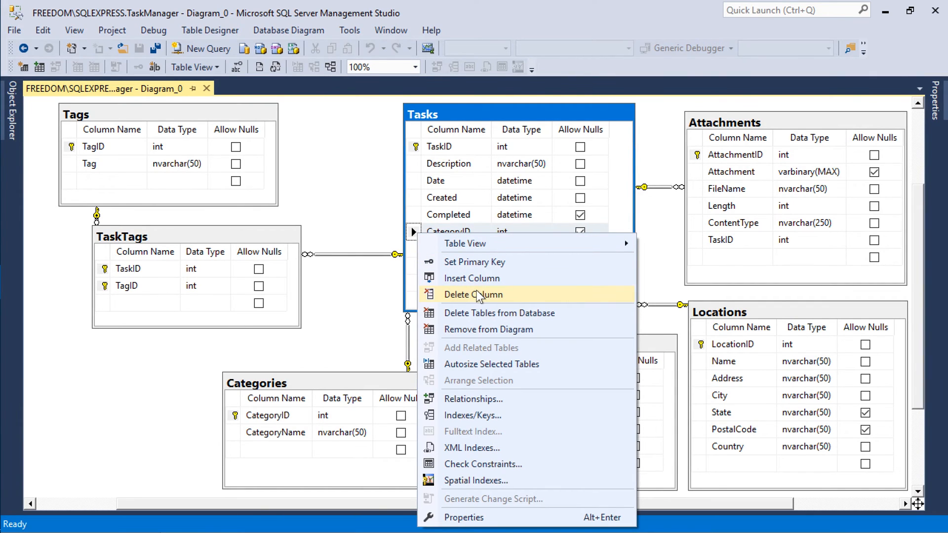
pyautogui.click(474, 295)
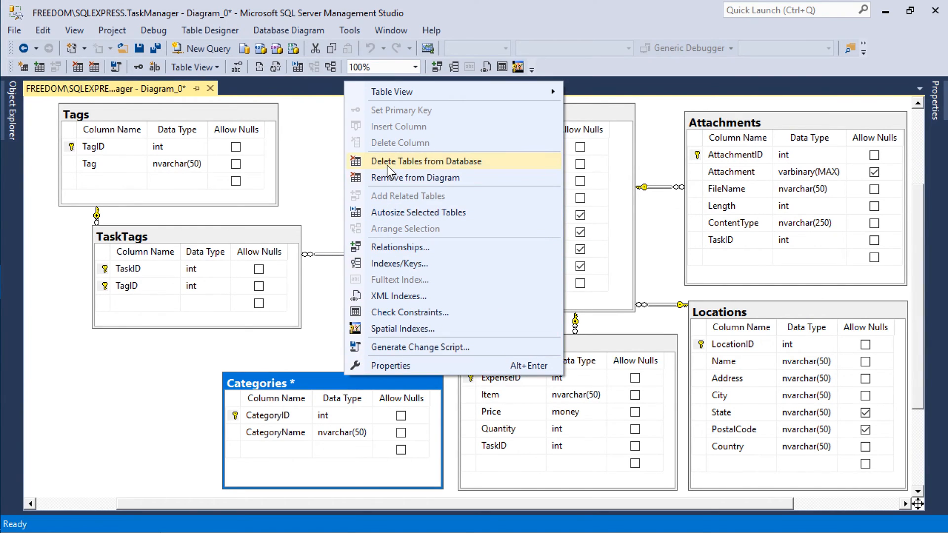
pyautogui.click(427, 161)
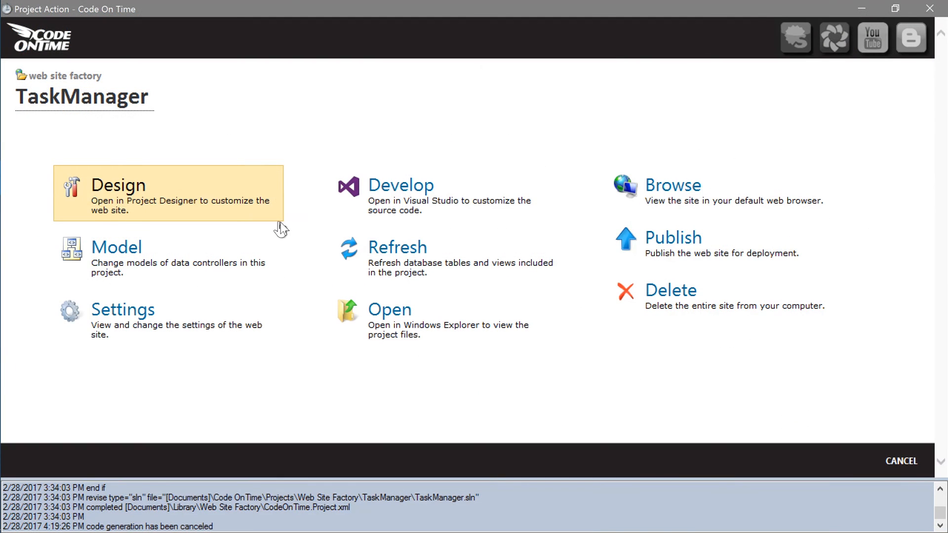
# - Refresh the TaskManager project from the changed database schema and confirm
pyautogui.click(399, 247)
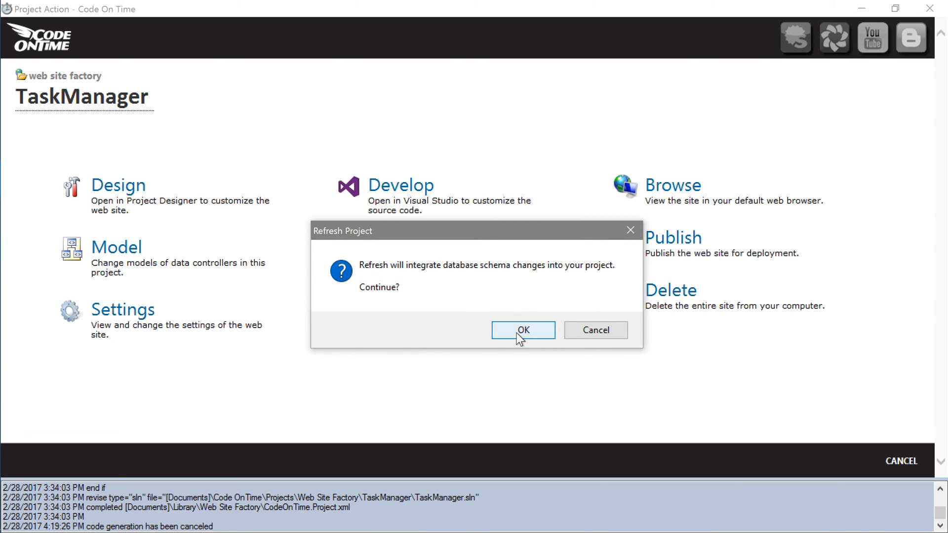
pyautogui.click(524, 331)
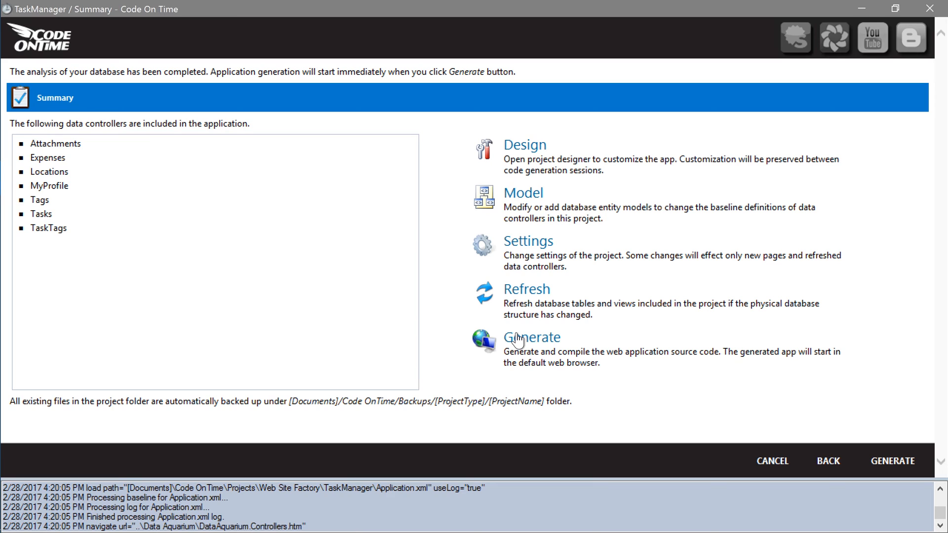
pyautogui.moveTo(524, 198)
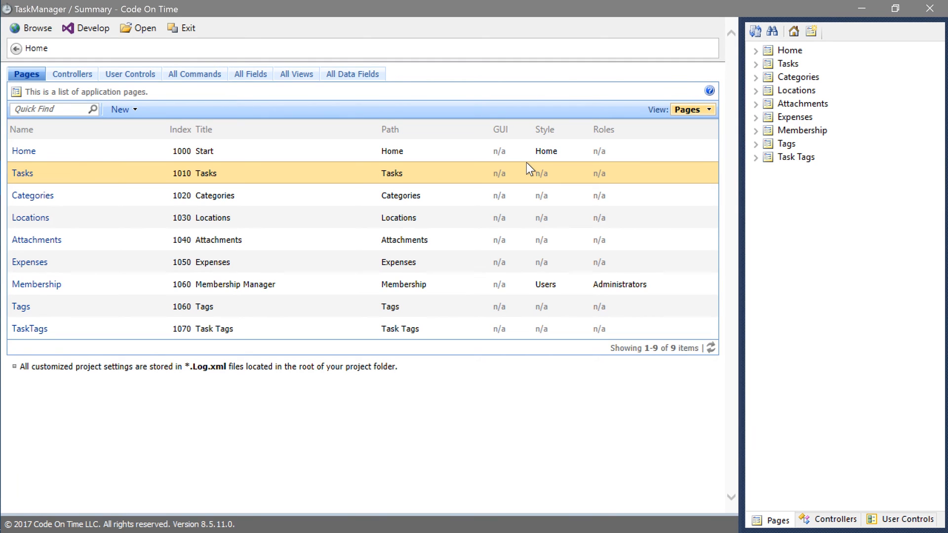
# - Delete the Categories page from the project and launch the app in the browser
pyautogui.rightClick(798, 77)
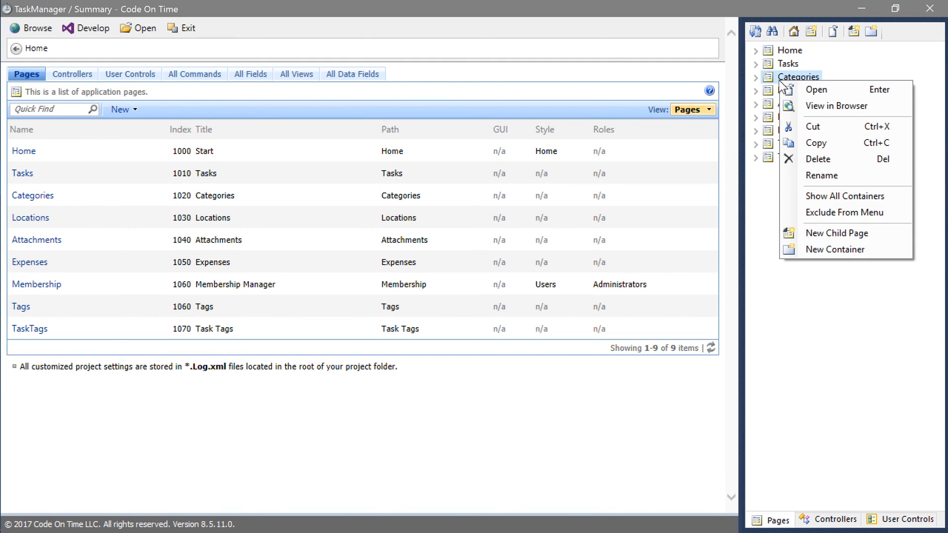
pyautogui.moveTo(811, 163)
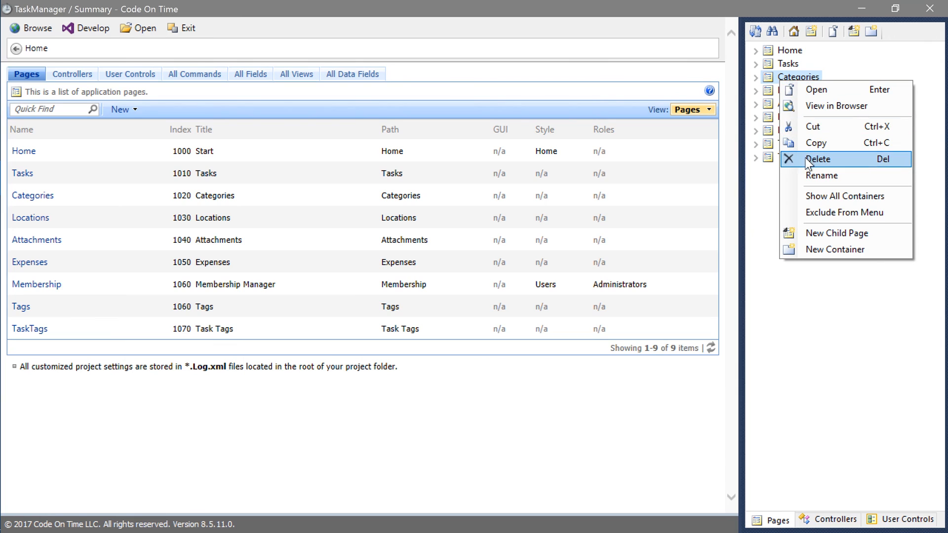
pyautogui.click(818, 159)
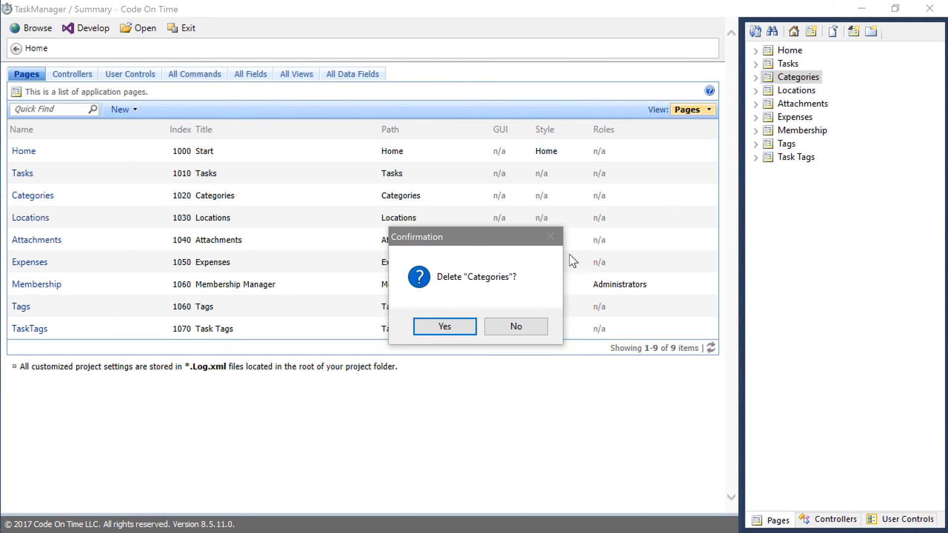
pyautogui.click(445, 326)
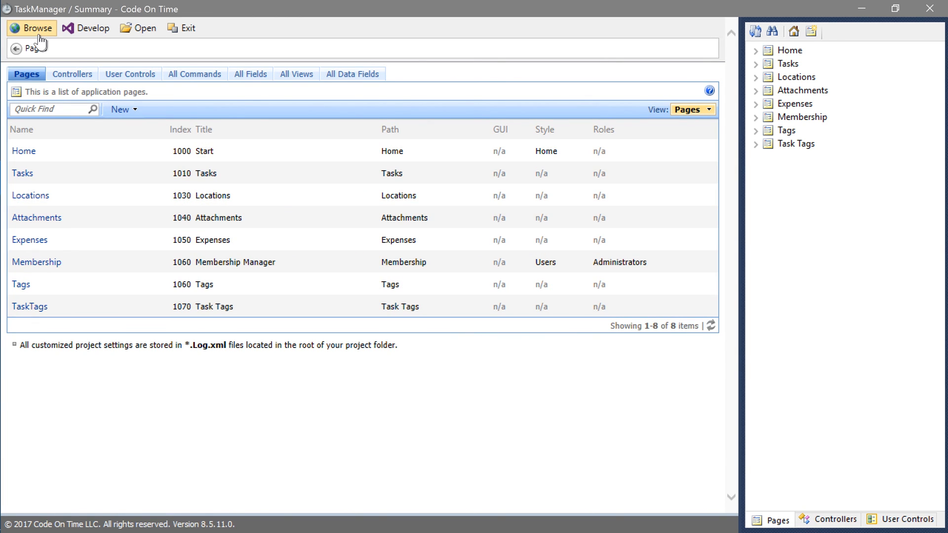
pyautogui.click(31, 28)
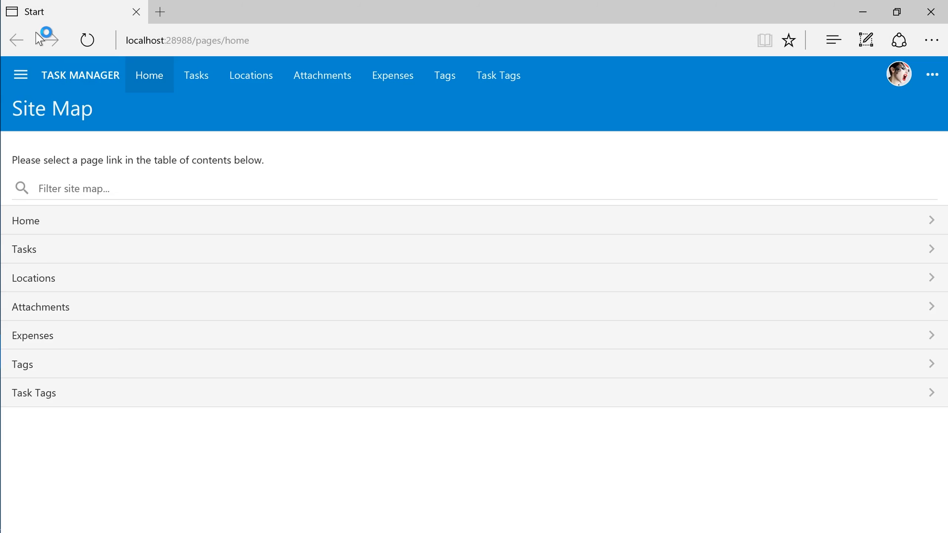
pyautogui.moveTo(180, 260)
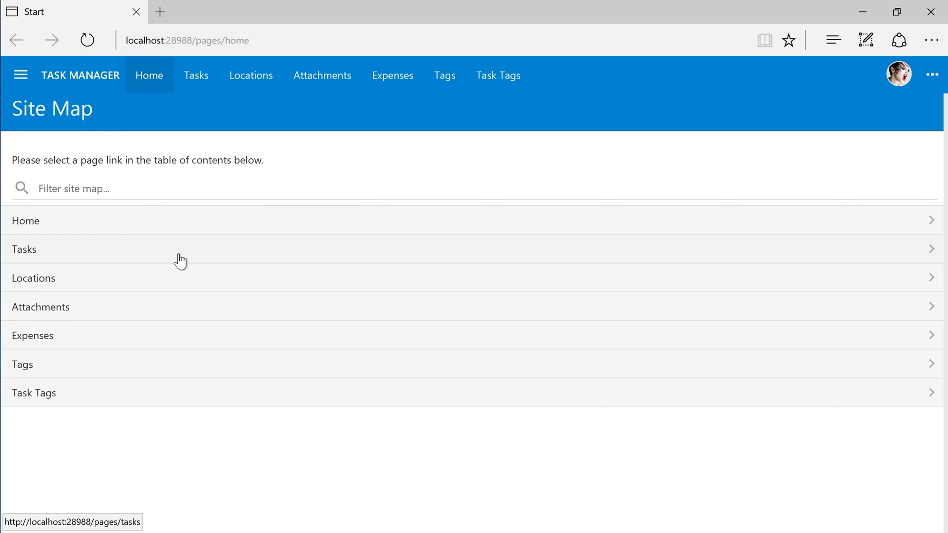
# - Go to the Tasks list and open Backup the database in edit mode
pyautogui.click(24, 250)
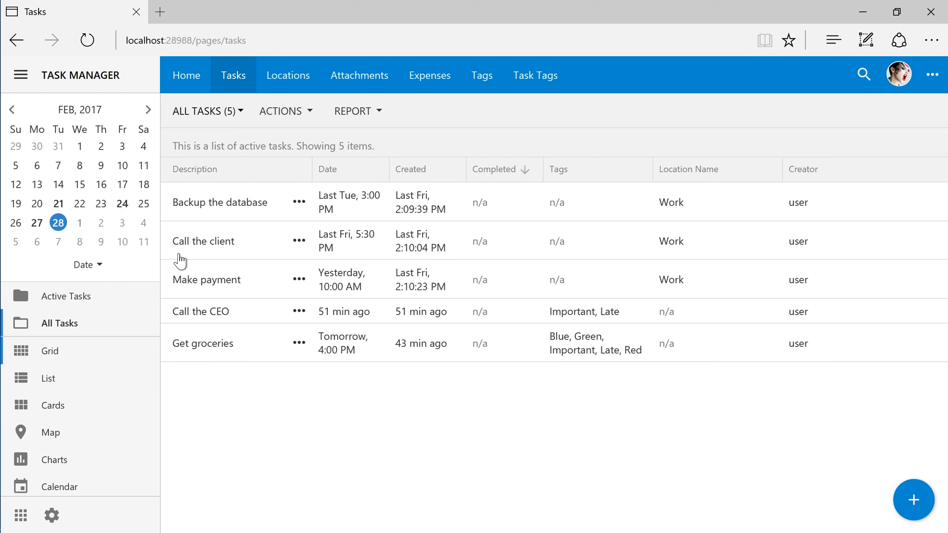
pyautogui.click(220, 202)
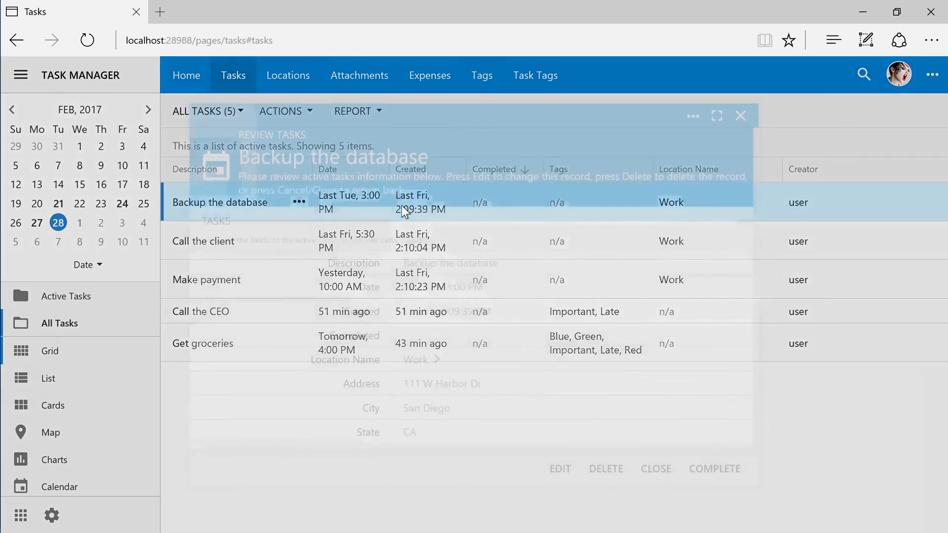
pyautogui.click(220, 202)
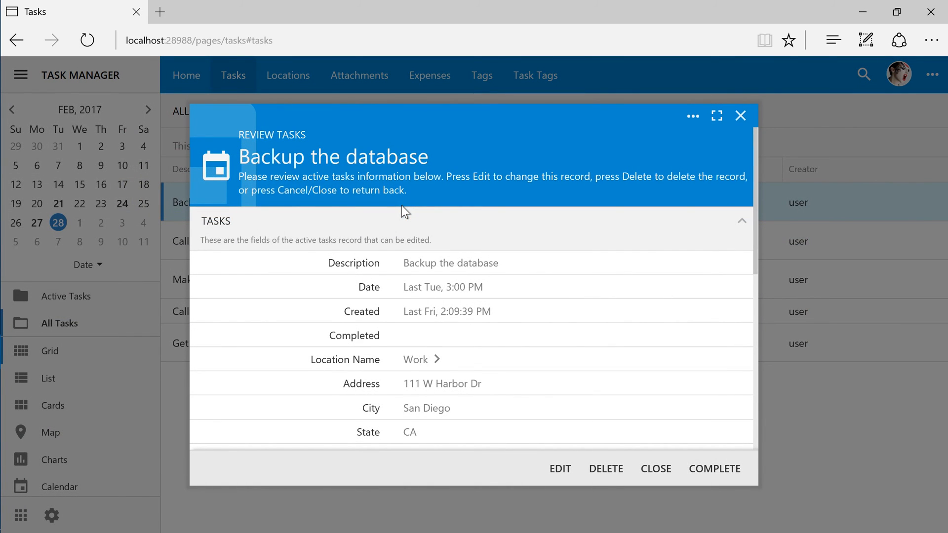
pyautogui.click(560, 468)
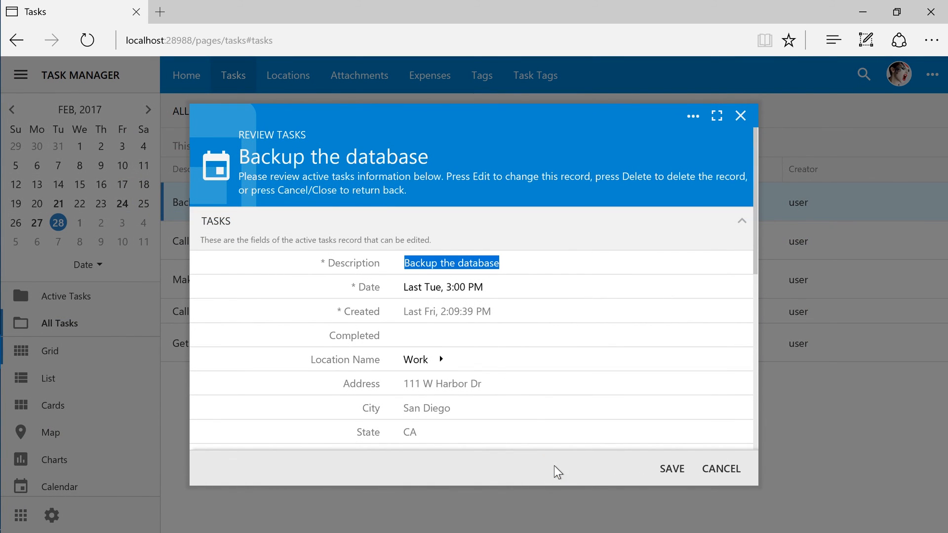